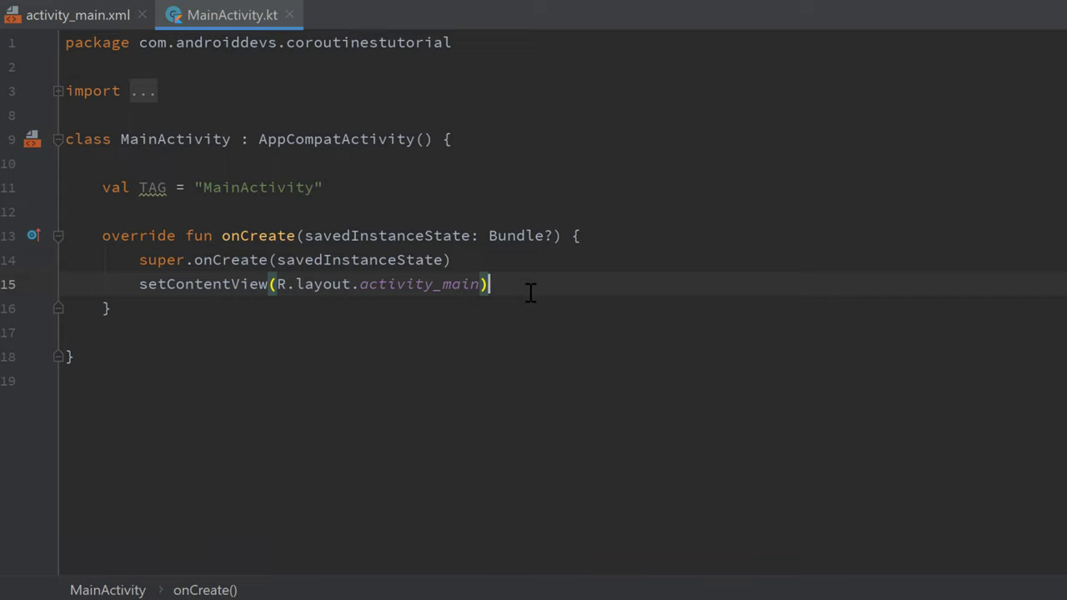
Step: Write an empty runBlocking block and GlobalScope.launch(Dispatchers.Main) calling delay(100L) below setContentView
{"action": "key", "text": "enter"}
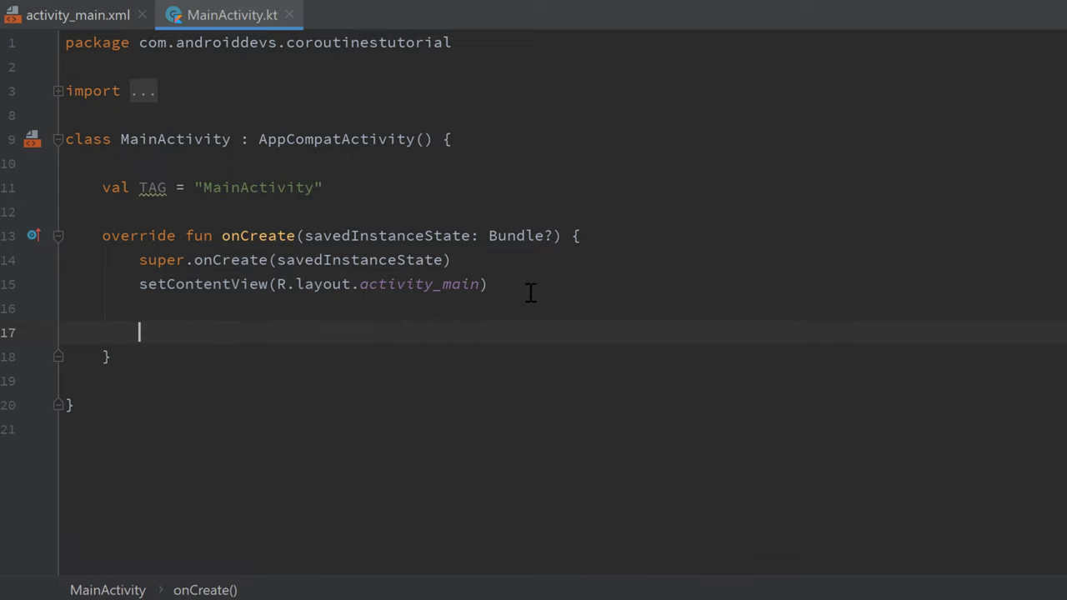
{"action": "type", "text": "runbl"}
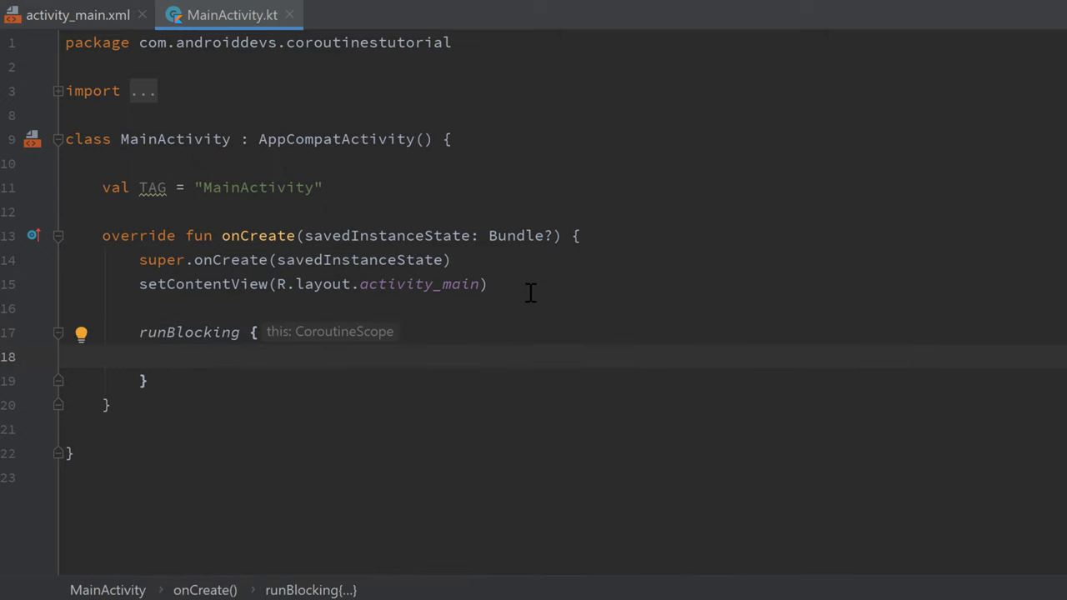
{"action": "type", "text": "Glo"}
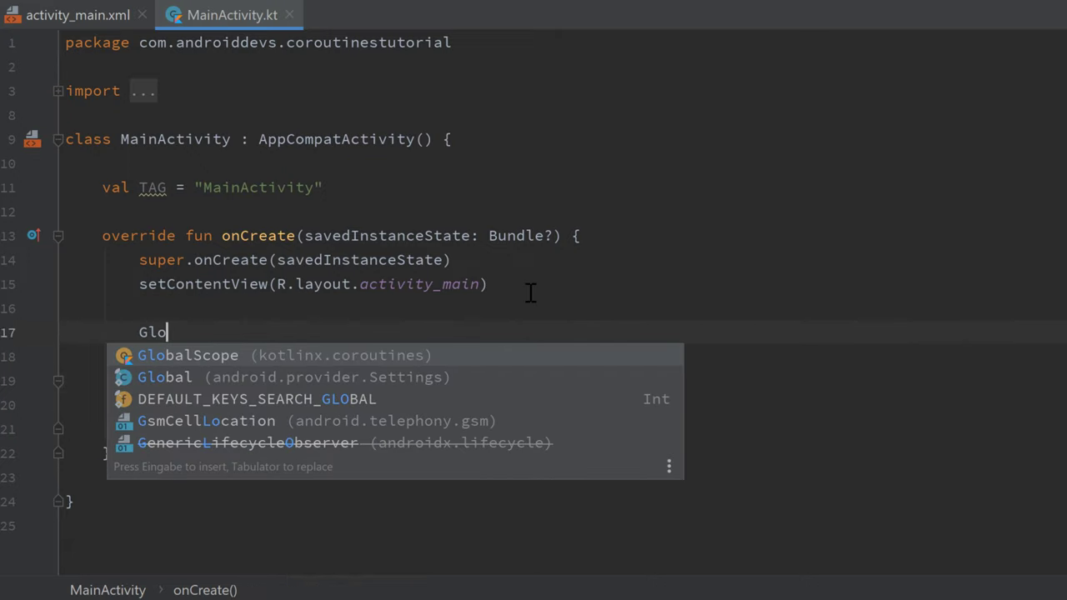
{"action": "type", "text": "balScope.lu"}
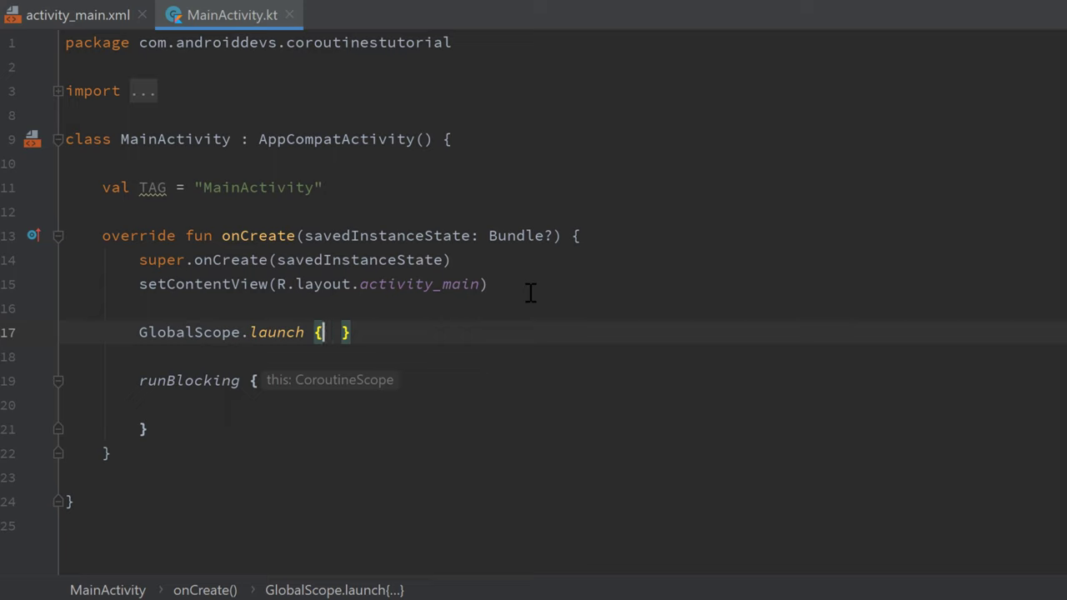
{"action": "type", "text": "Dispatchers.Main)"}
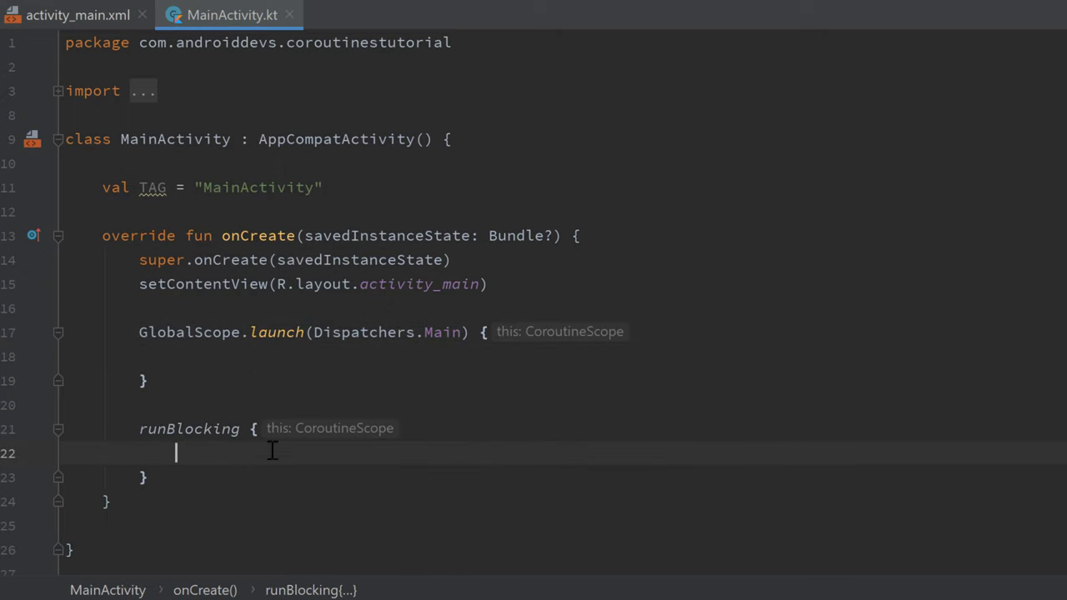
{"action": "left_click", "coordinate": [175, 357]}
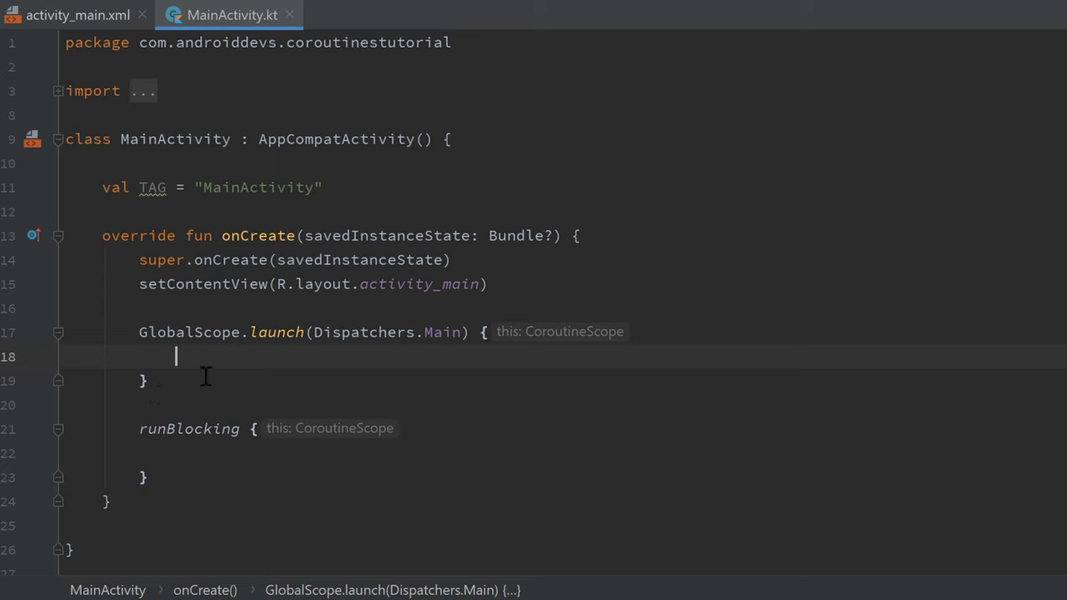
{"action": "type", "text": "delay(100L"}
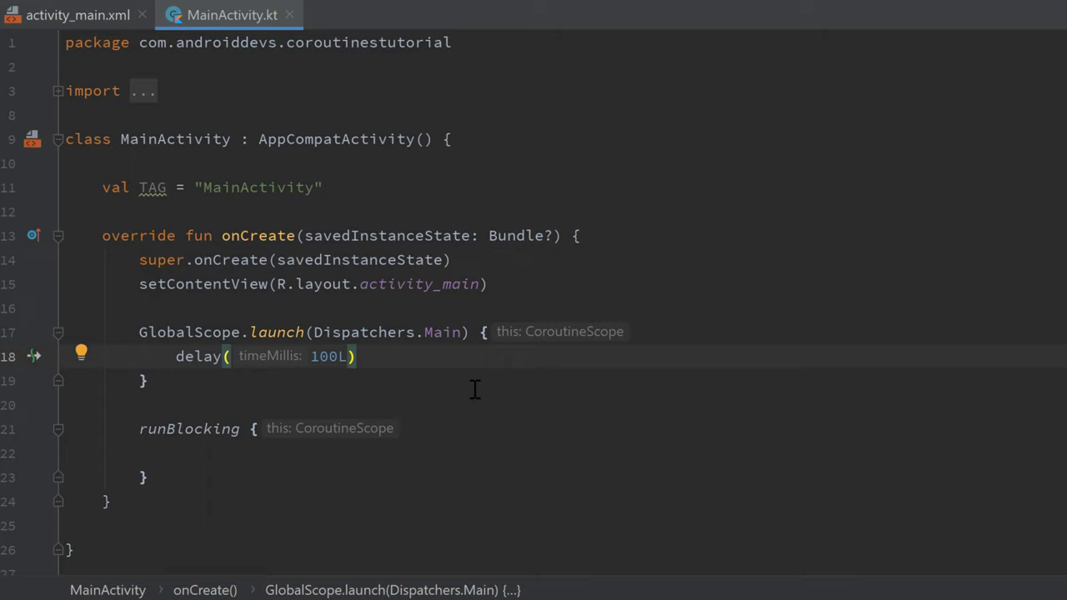
{"action": "mouse_move", "coordinate": [182, 365]}
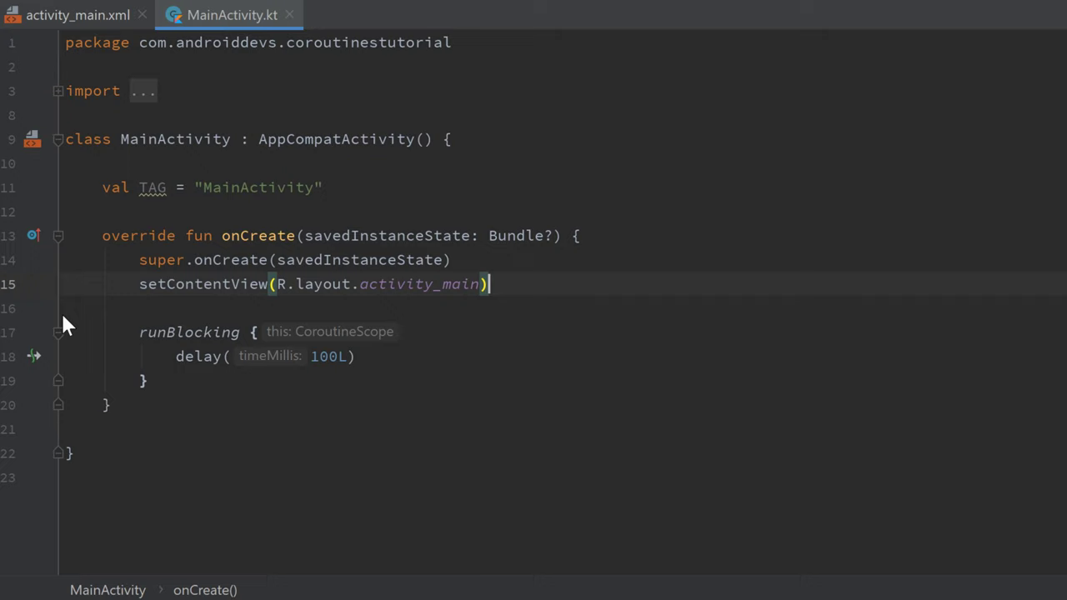
{"action": "mouse_move", "coordinate": [320, 377]}
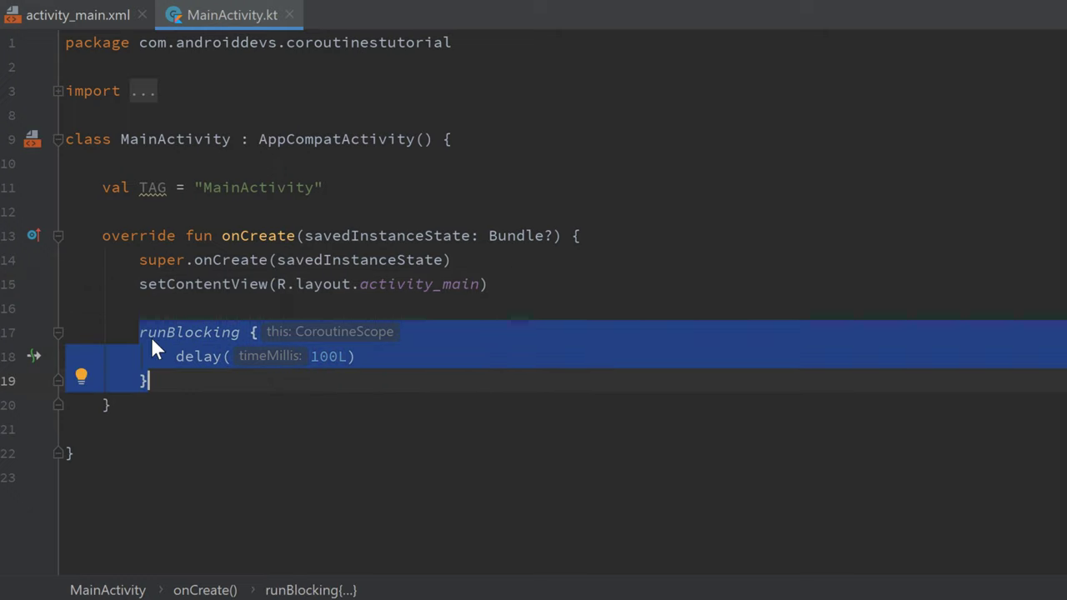
Step: Place delay(100L) inside the runBlocking braces after dropping the GlobalScope launch
{"action": "left_click", "coordinate": [325, 357]}
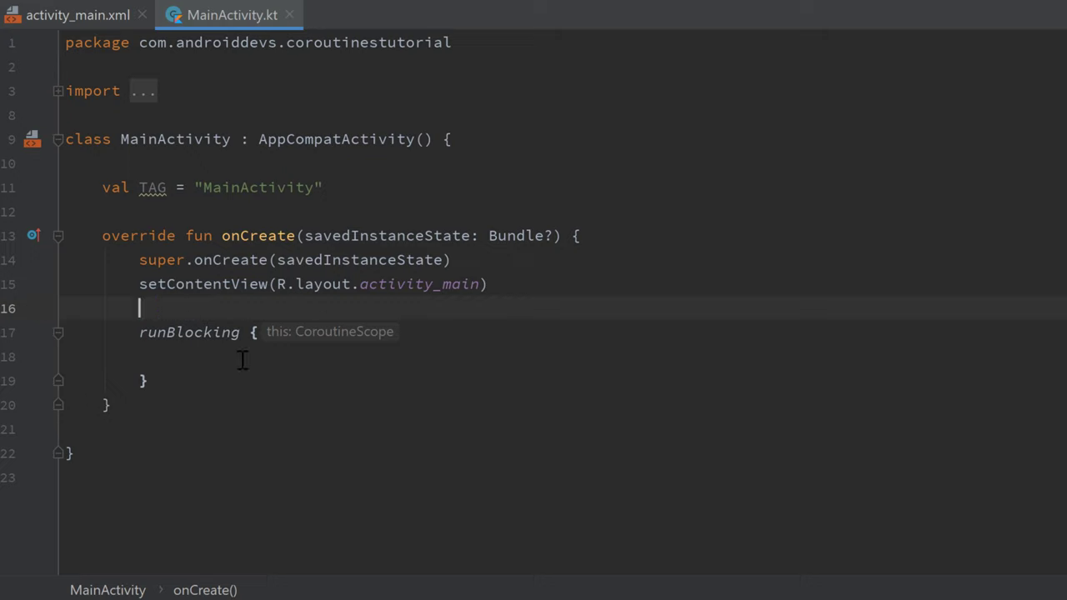
{"action": "type", "text": "delay(100L)"}
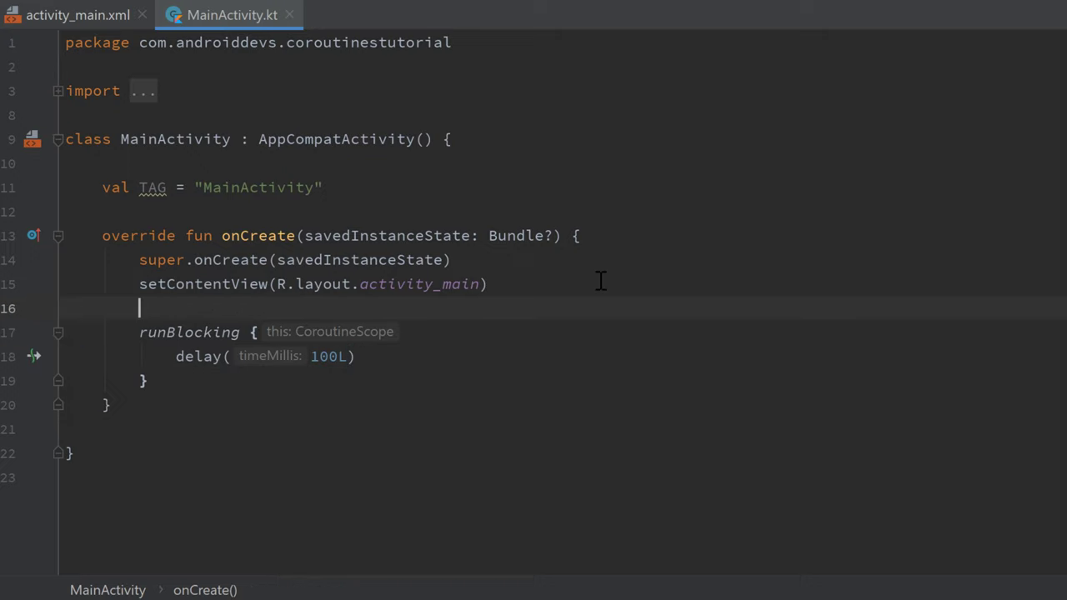
Step: Log "Before runBlocking" above the block and "Start of runBlocking" as its first statement
{"action": "type", "text": "Log."}
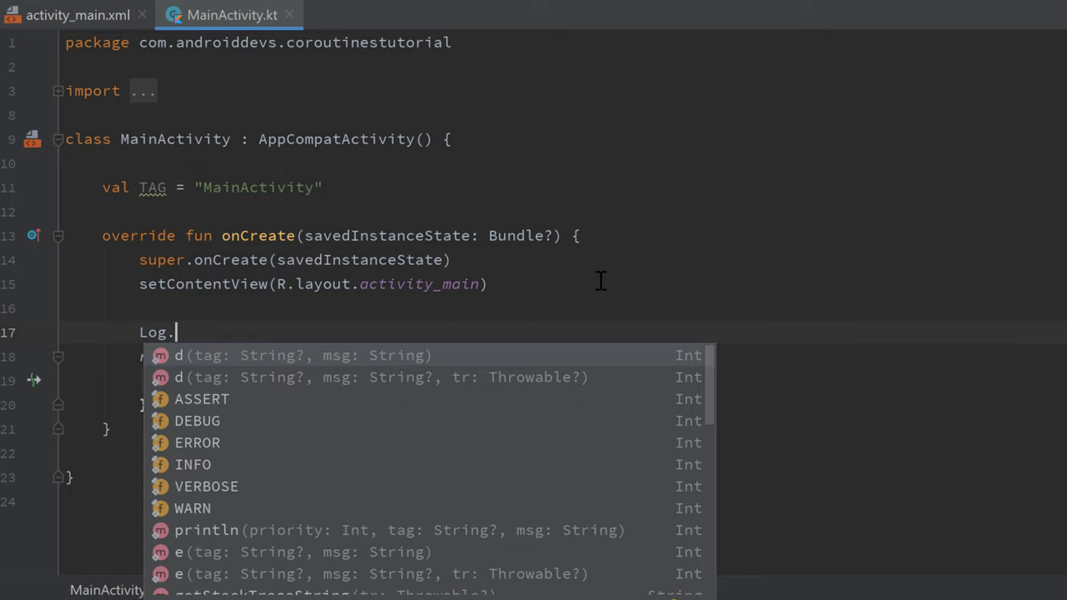
{"action": "left_click", "coordinate": [291, 355]}
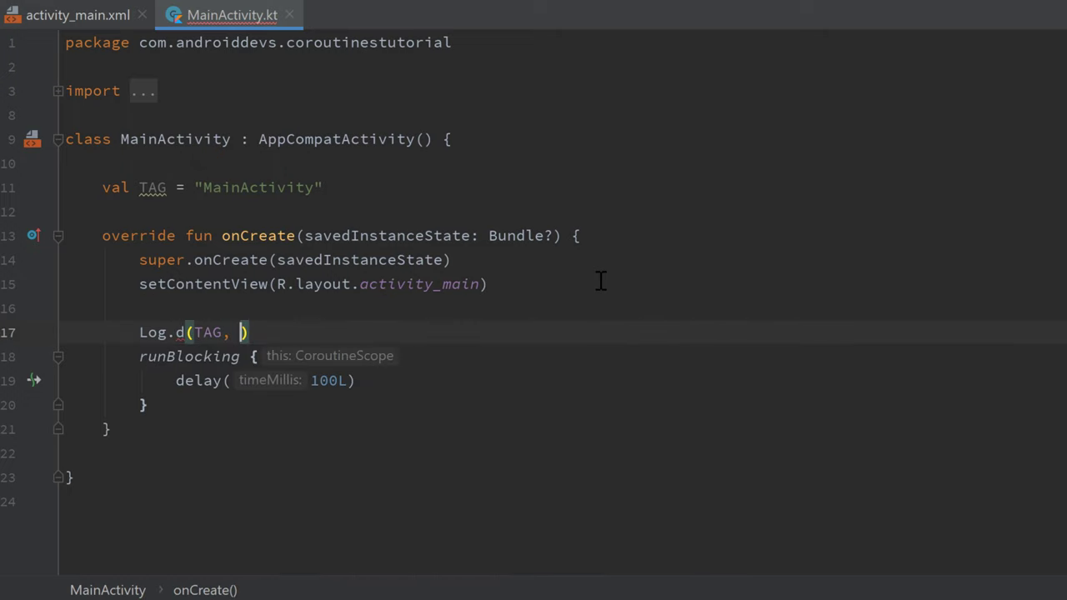
{"action": "type", "text": "Be\""}
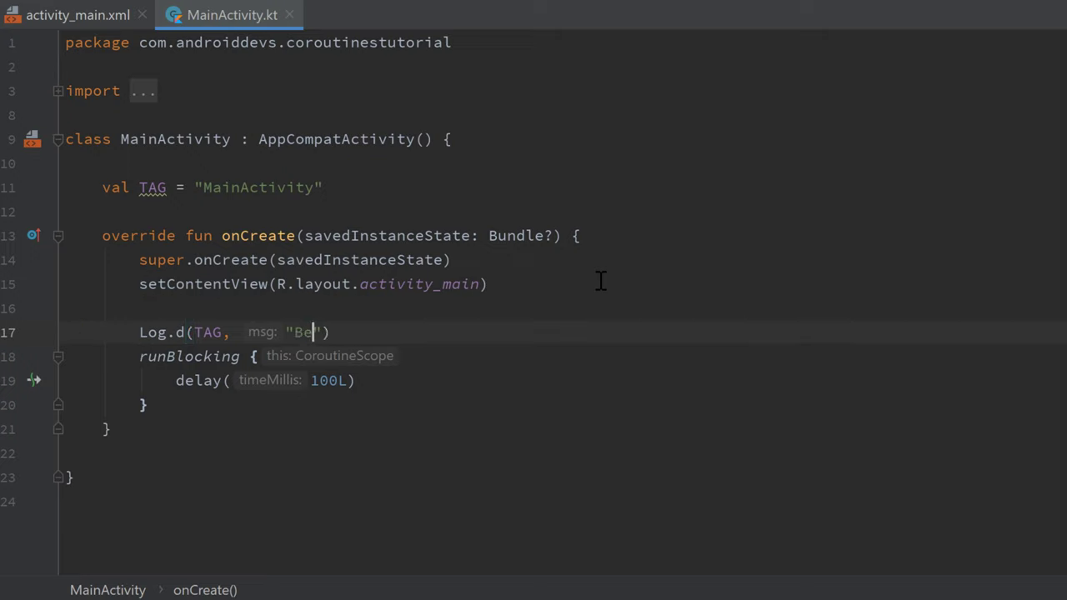
{"action": "type", "text": "fore runBlocking"}
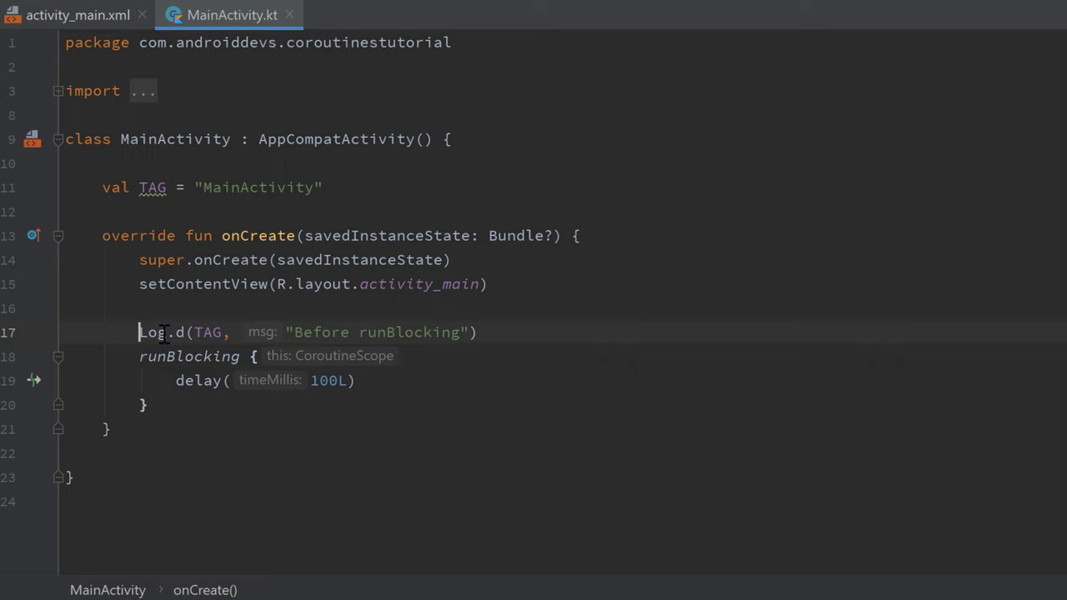
{"action": "left_click", "coordinate": [403, 357]}
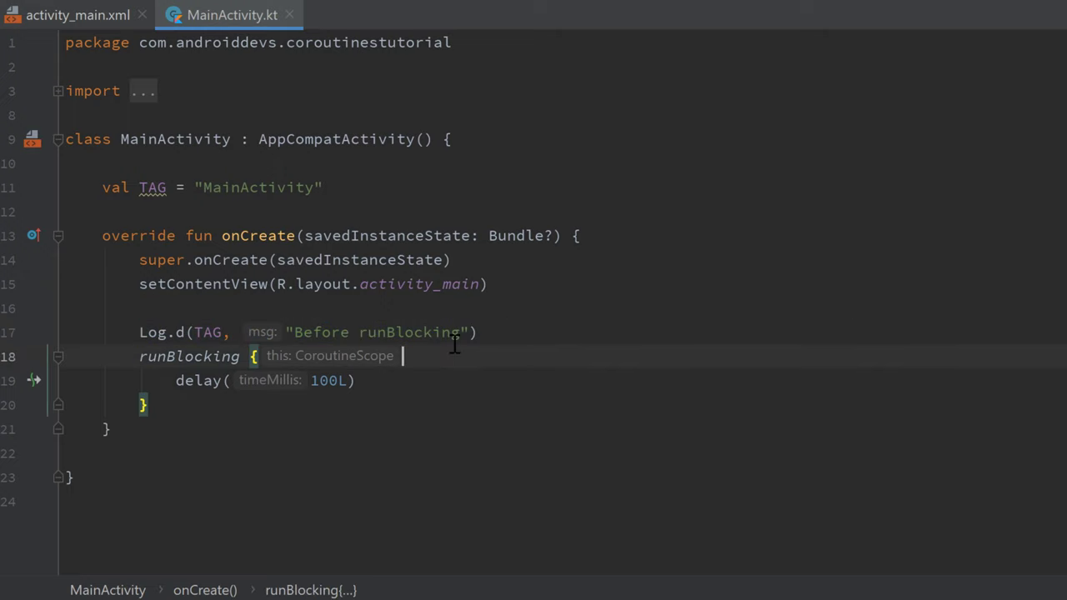
{"action": "type", "text": "Log.d(TAG, \"Before runBlocking\")"}
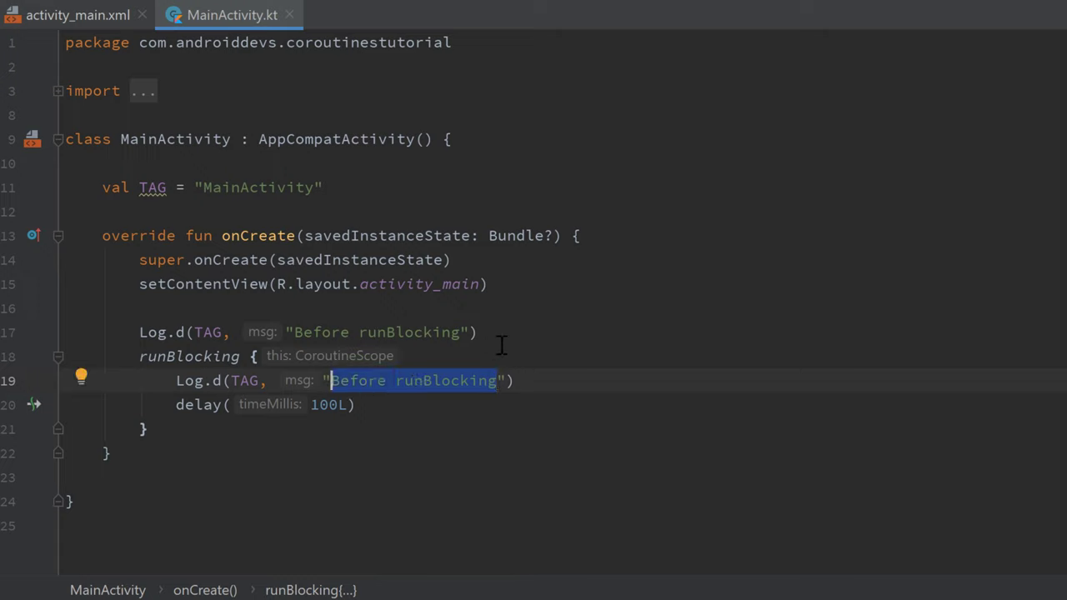
{"action": "type", "text": "Startt\")"}
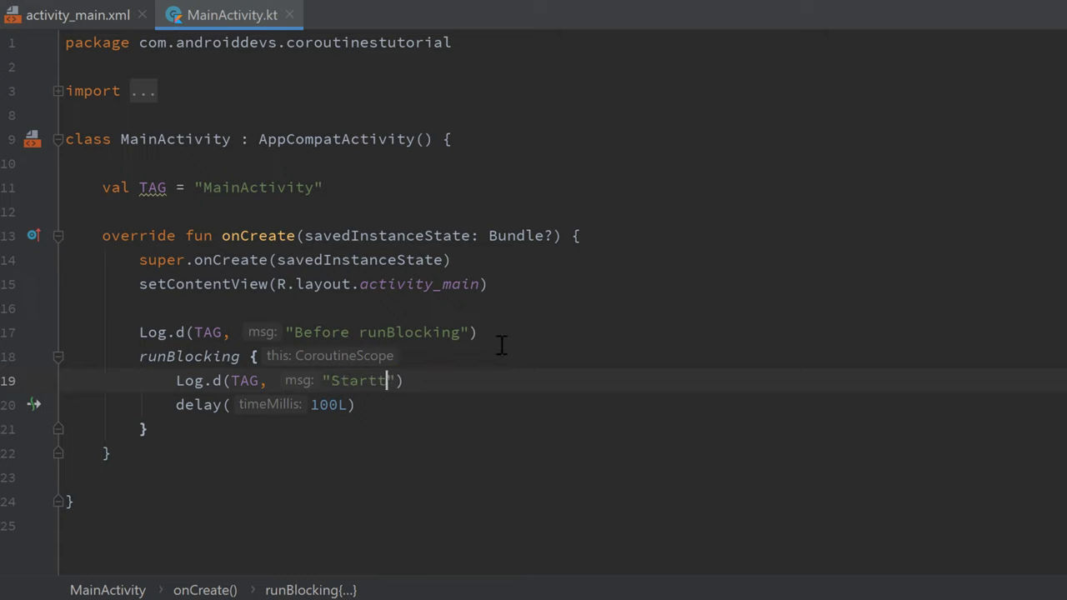
{"action": "type", "text": "Start of"}
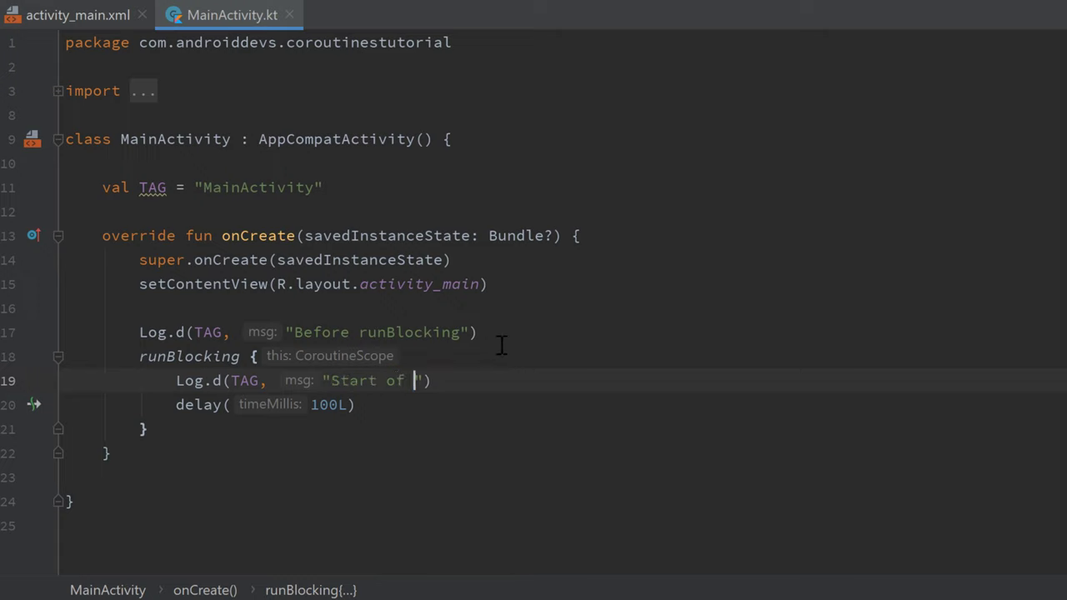
{"action": "type", "text": "runBlocking"}
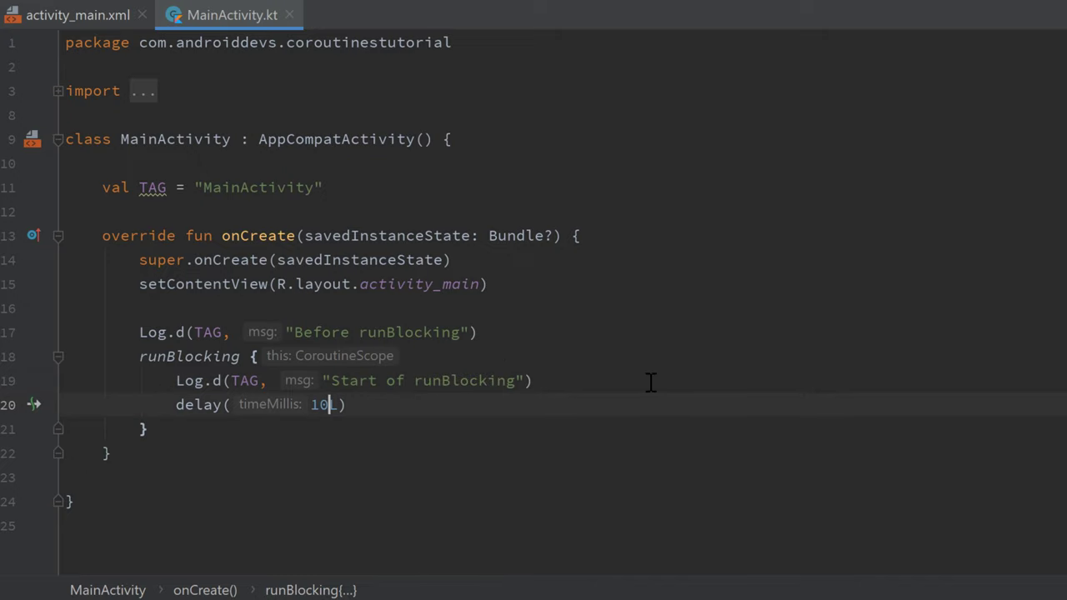
Step: Raise the delay to 5000L and log "End of runBlocking" and "After runBlocking" after it
{"action": "type", "text": "000L"}
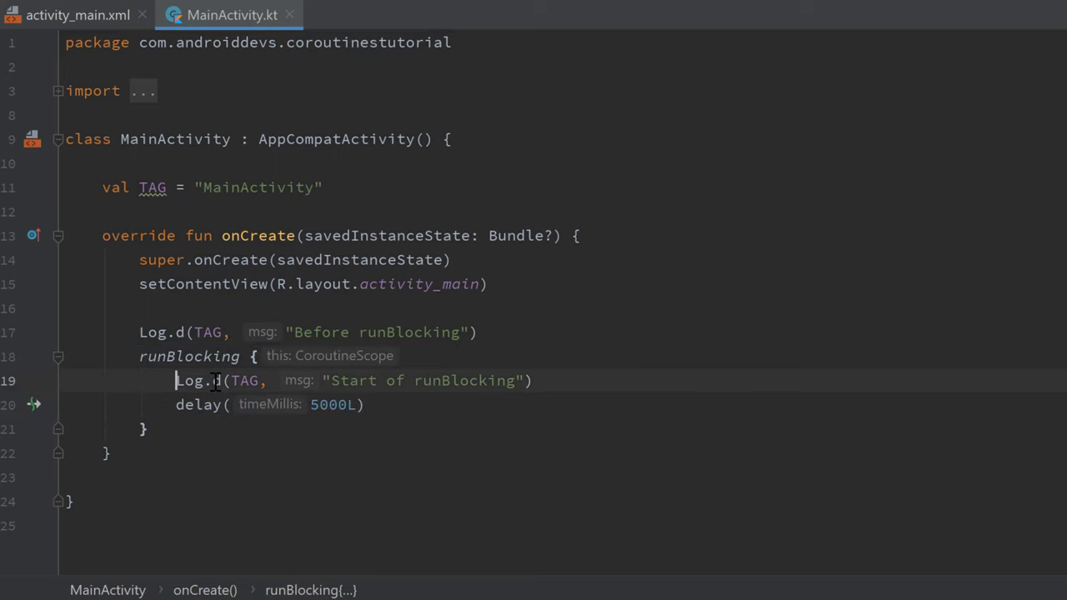
{"action": "key", "text": "Return"}
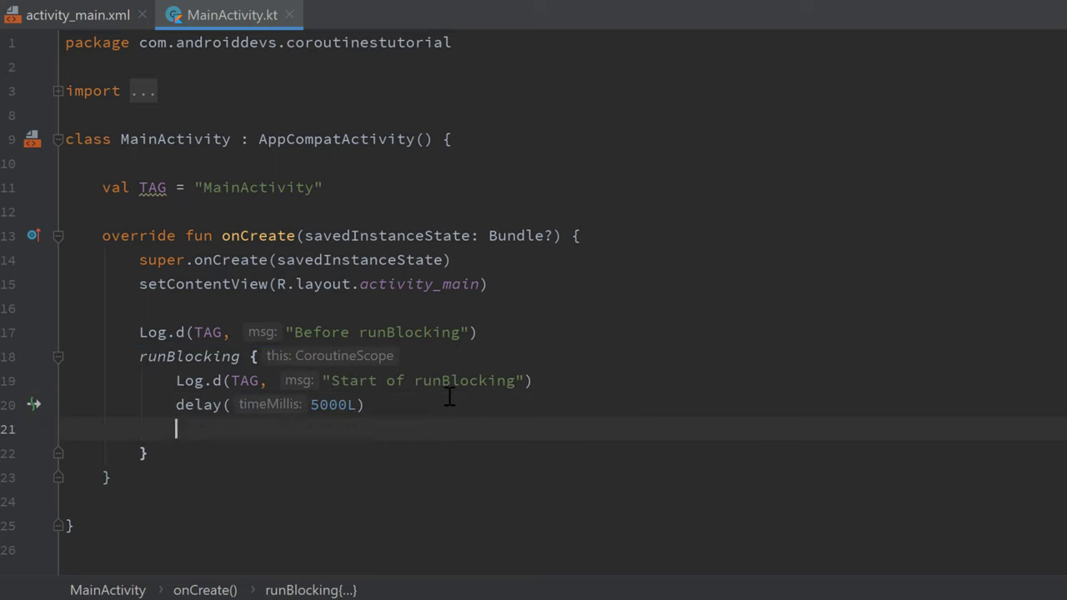
{"action": "type", "text": "Log.d(TAG, \"Start of runBlocking\")"}
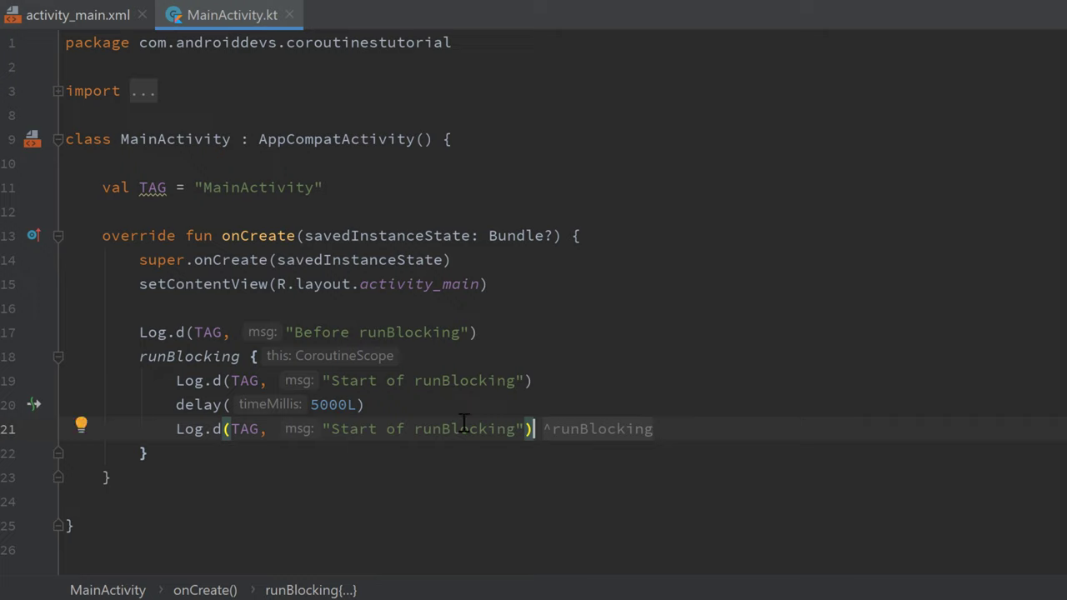
{"action": "type", "text": "End"}
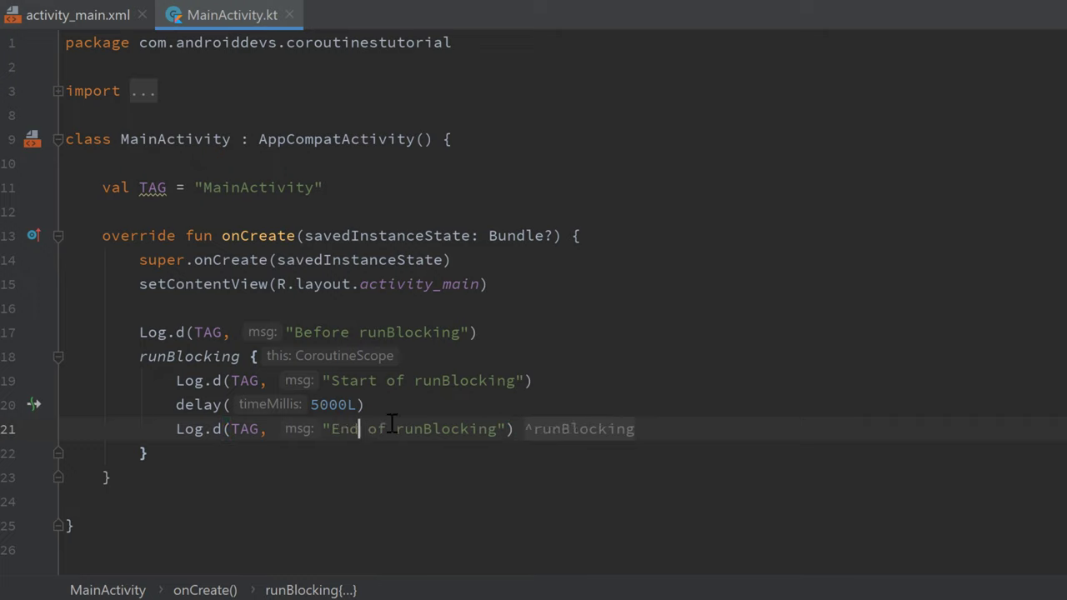
{"action": "type", "text": "Log.d(TAG, \"Start of runBlocking\")"}
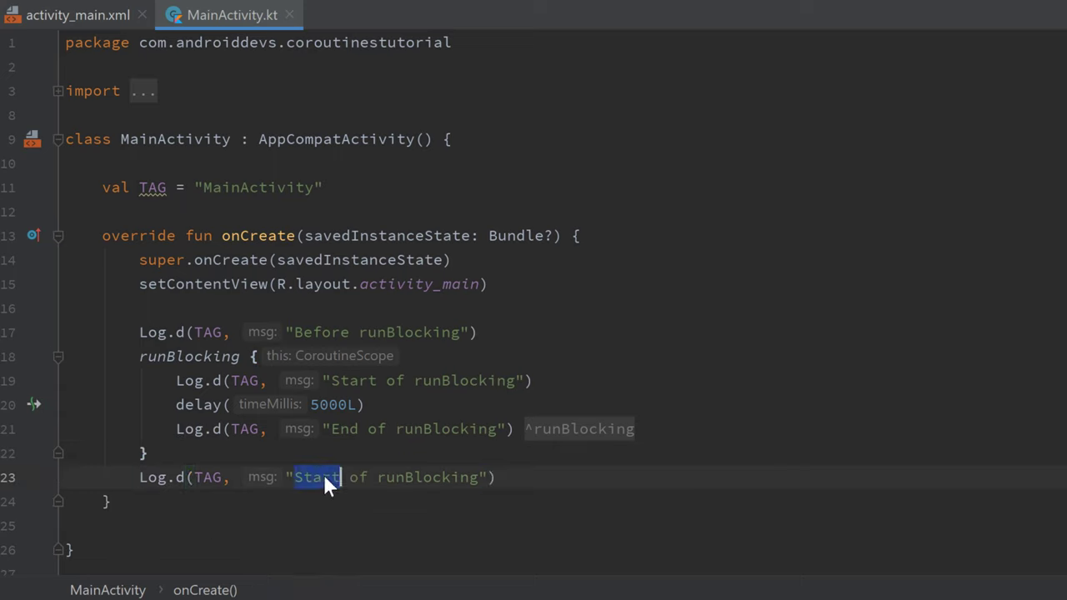
{"action": "type", "text": "After"}
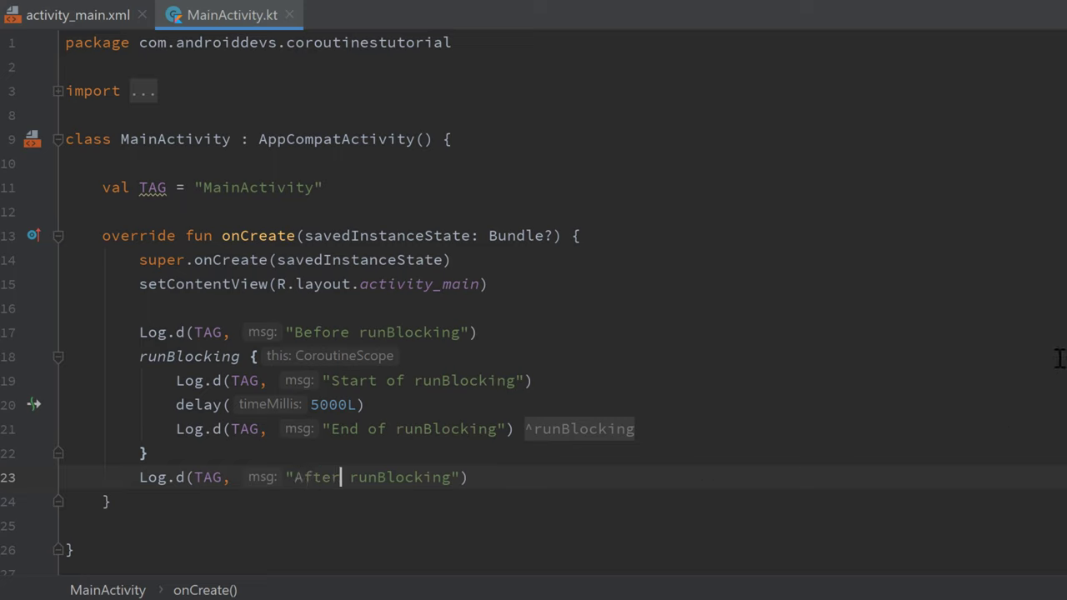
{"action": "mouse_move", "coordinate": [877, 277]}
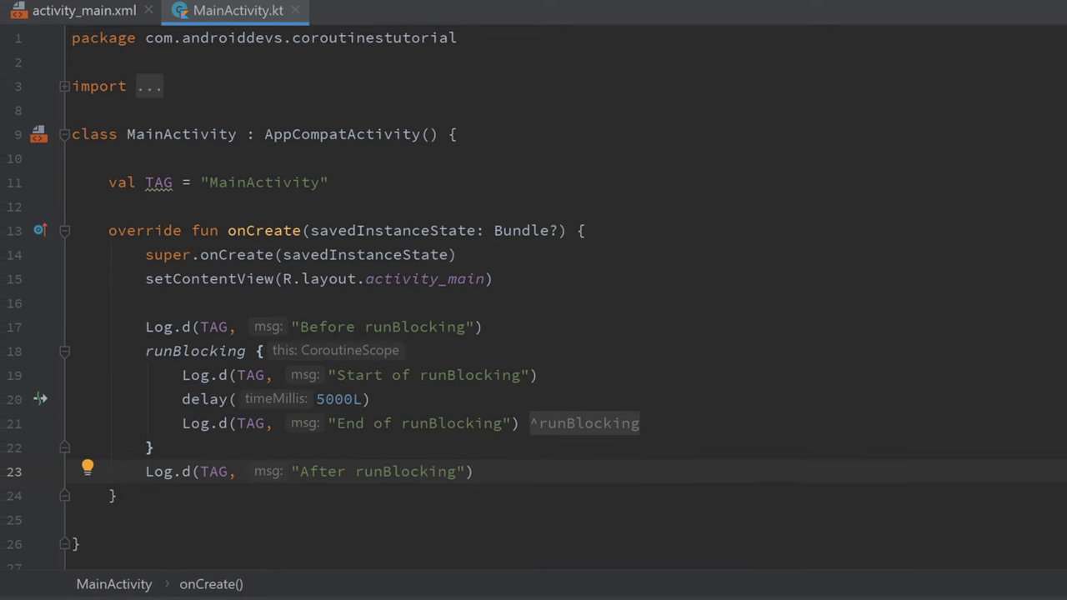
Step: Run the app and watch Logcat for the Before and Start of runBlocking messages
{"action": "left_click", "coordinate": [269, 574]}
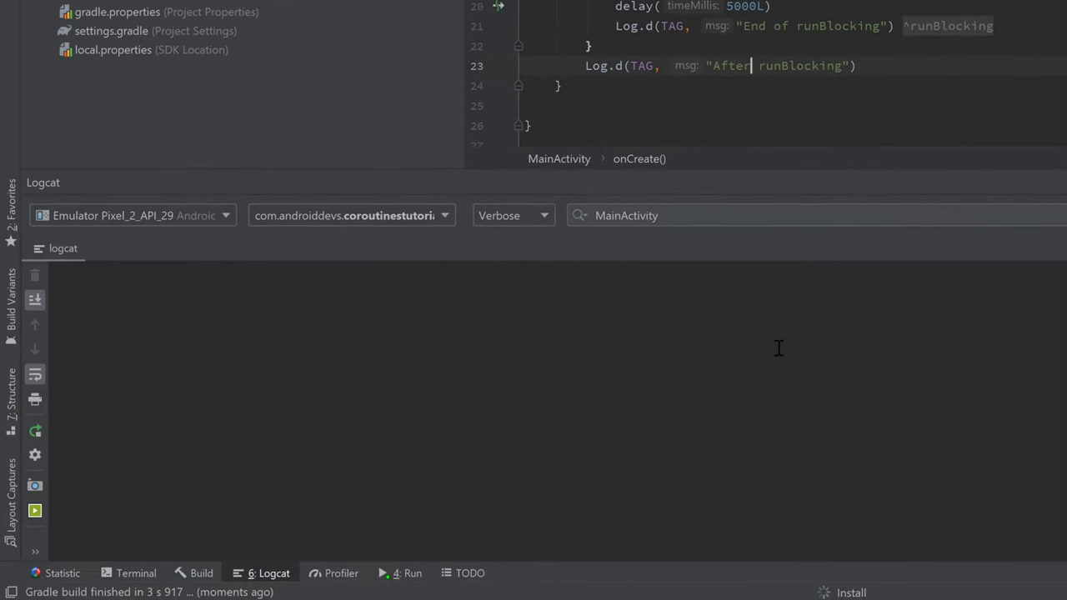
{"action": "left_click", "coordinate": [407, 573]}
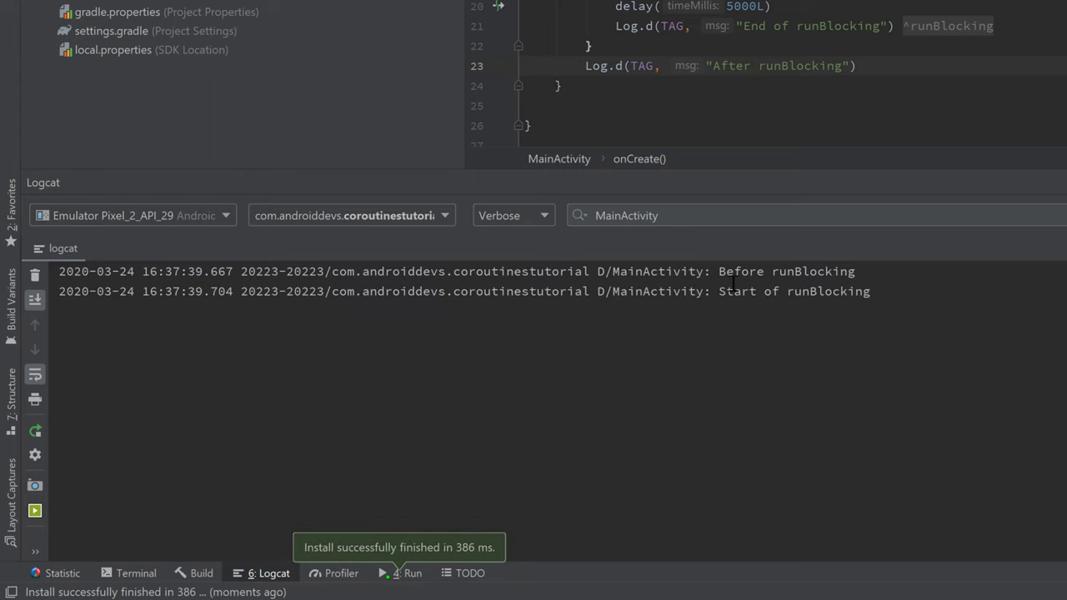
{"action": "mouse_move", "coordinate": [746, 296]}
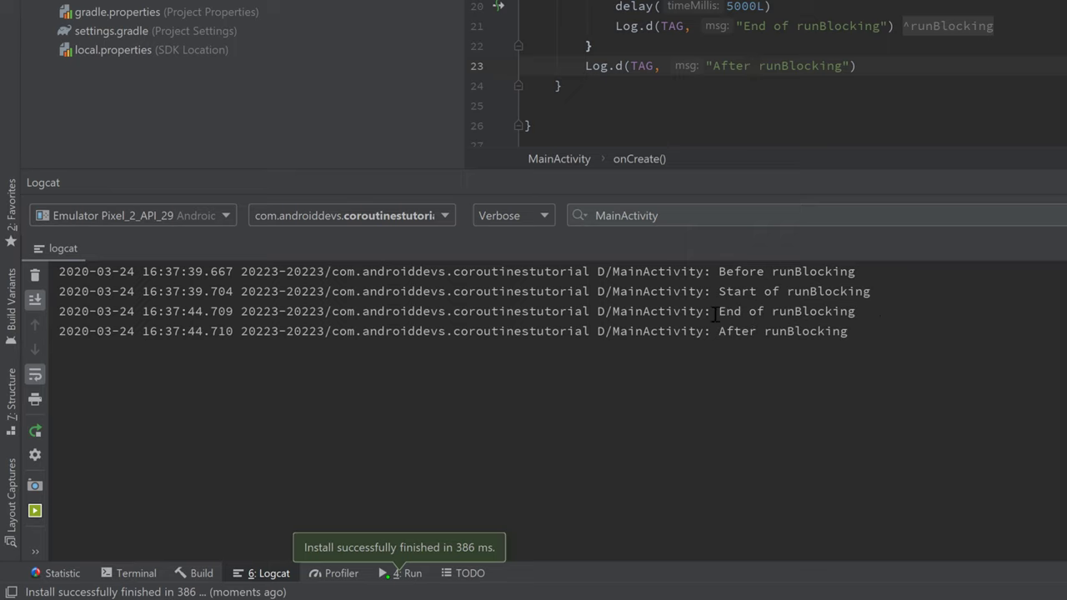
{"action": "mouse_move", "coordinate": [883, 340]}
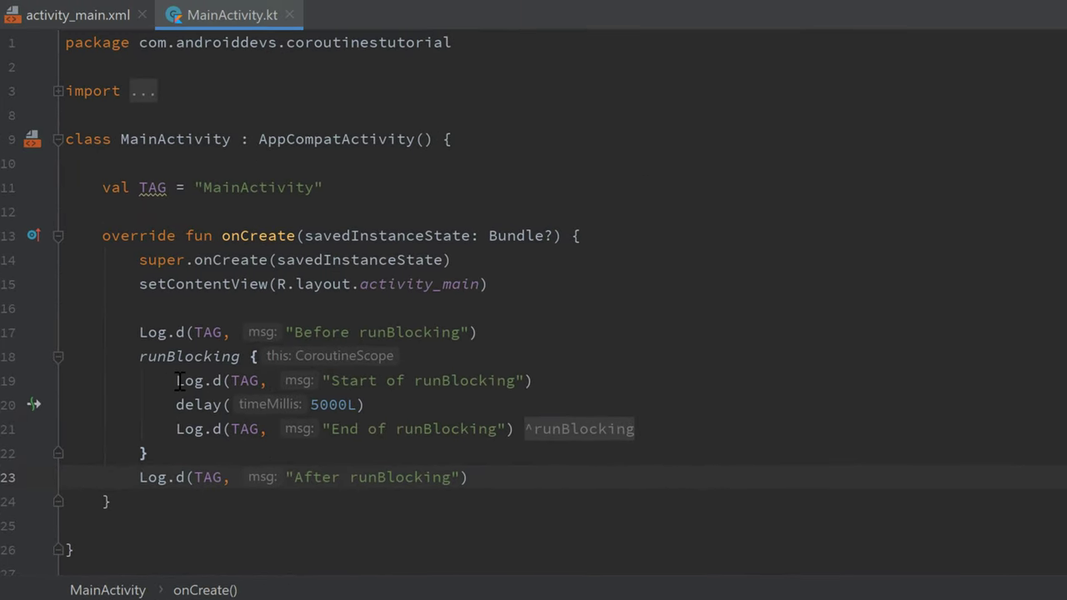
Step: Move the start log, delay and end log below runBlocking and swap delay for Thread.sleep
{"action": "left_click_drag", "start_coordinate": [177, 380], "coordinate": [515, 428]}
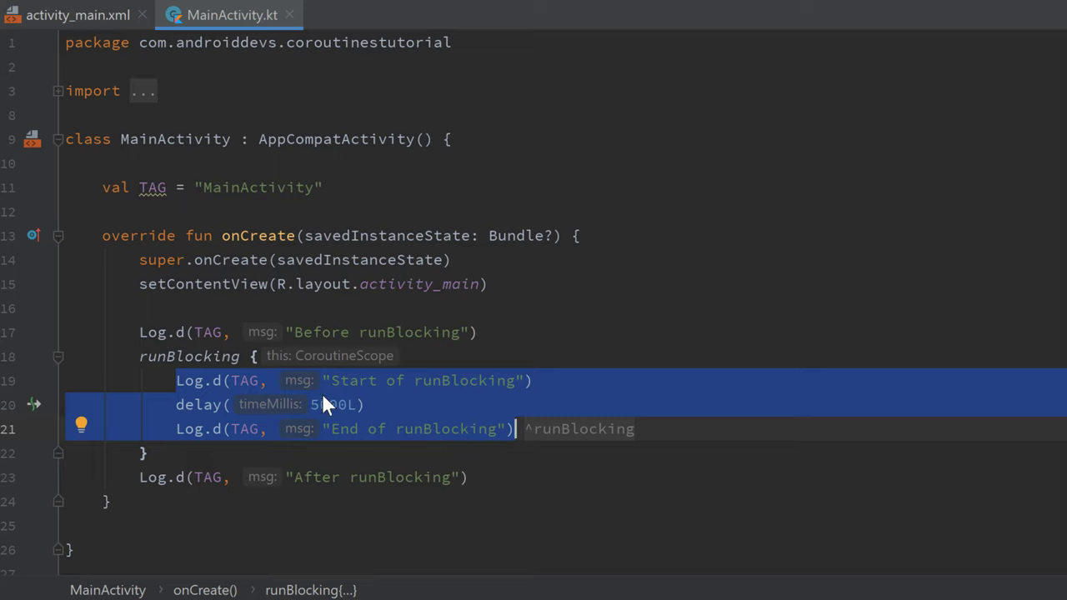
{"action": "key", "text": "Delete"}
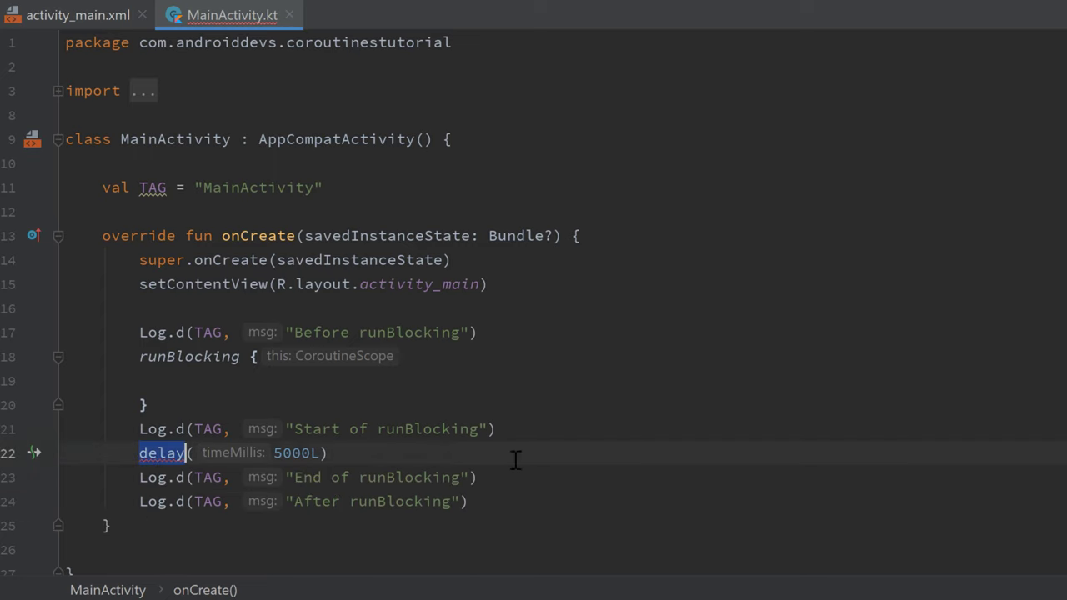
{"action": "type", "text": "Thread.sleep"}
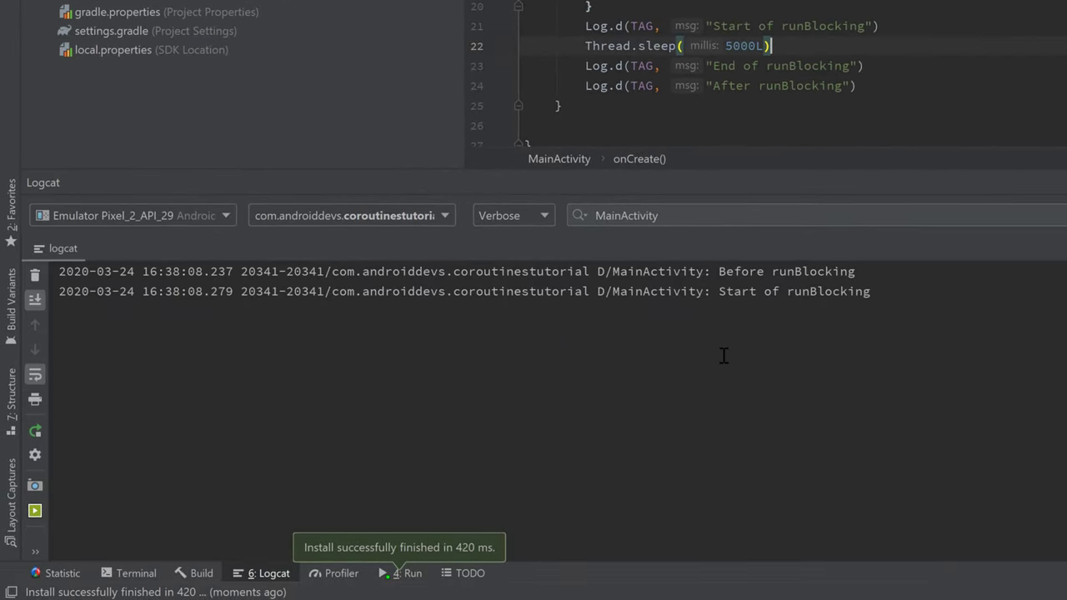
{"action": "mouse_move", "coordinate": [937, 341]}
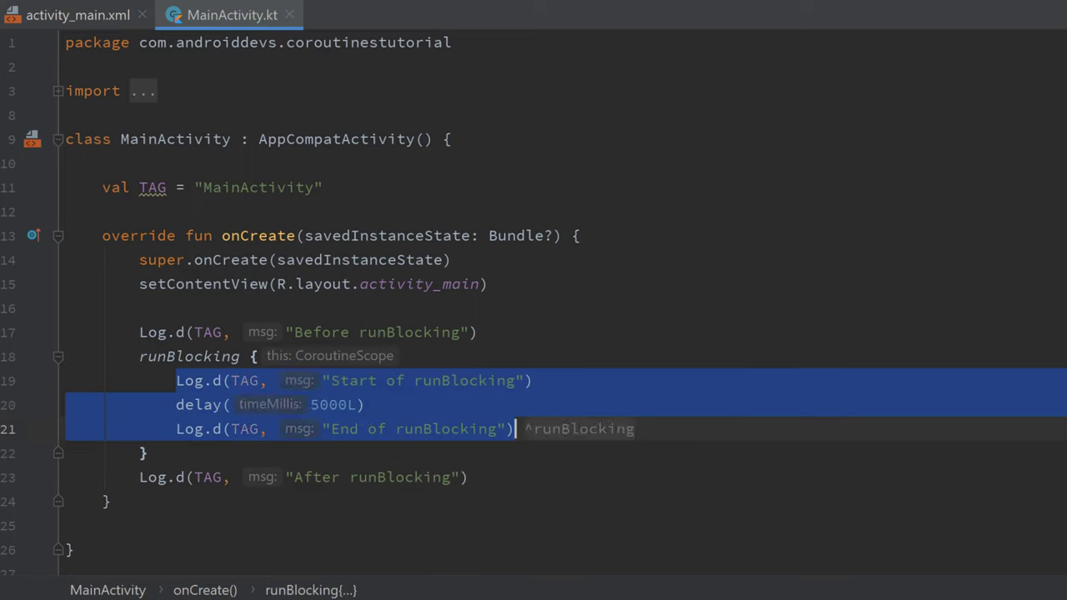
Step: Clear the selection once the statements are restored inside runBlocking with delay(5000L)
{"action": "left_click", "coordinate": [200, 200]}
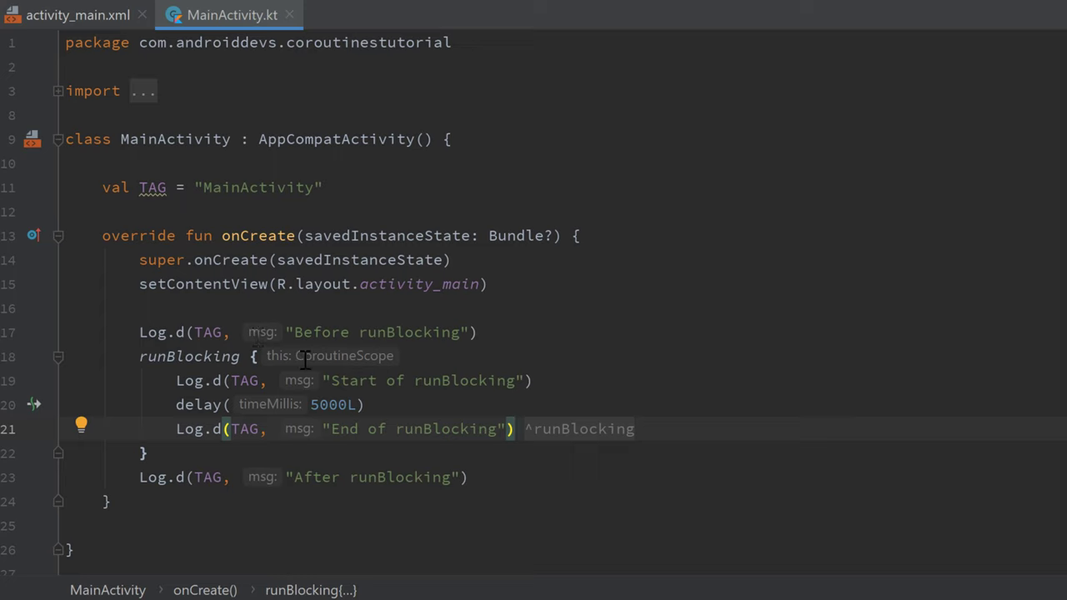
{"action": "mouse_move", "coordinate": [554, 413]}
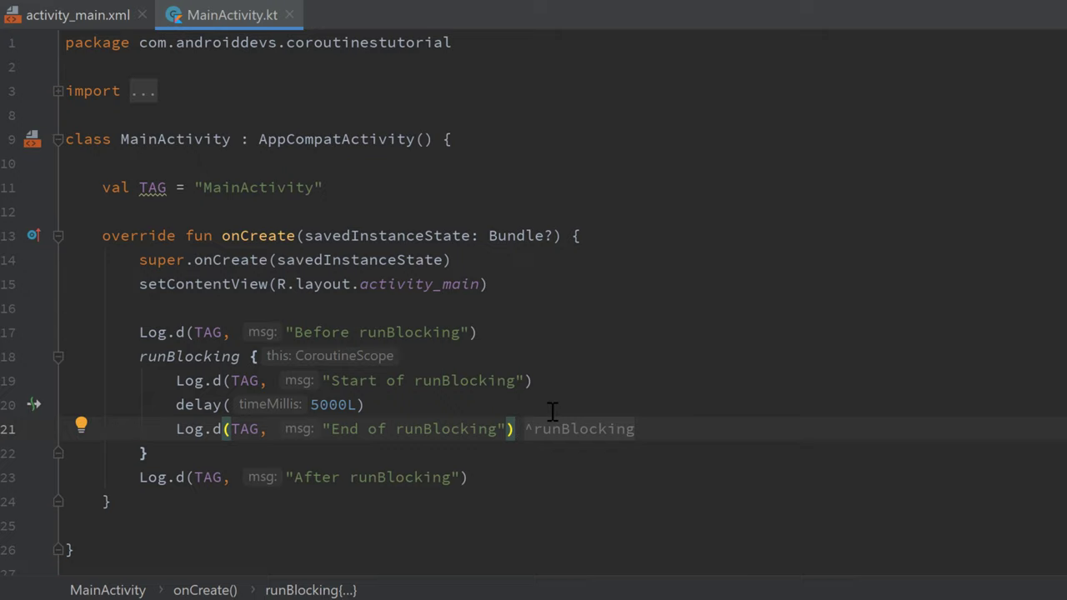
{"action": "mouse_move", "coordinate": [467, 363]}
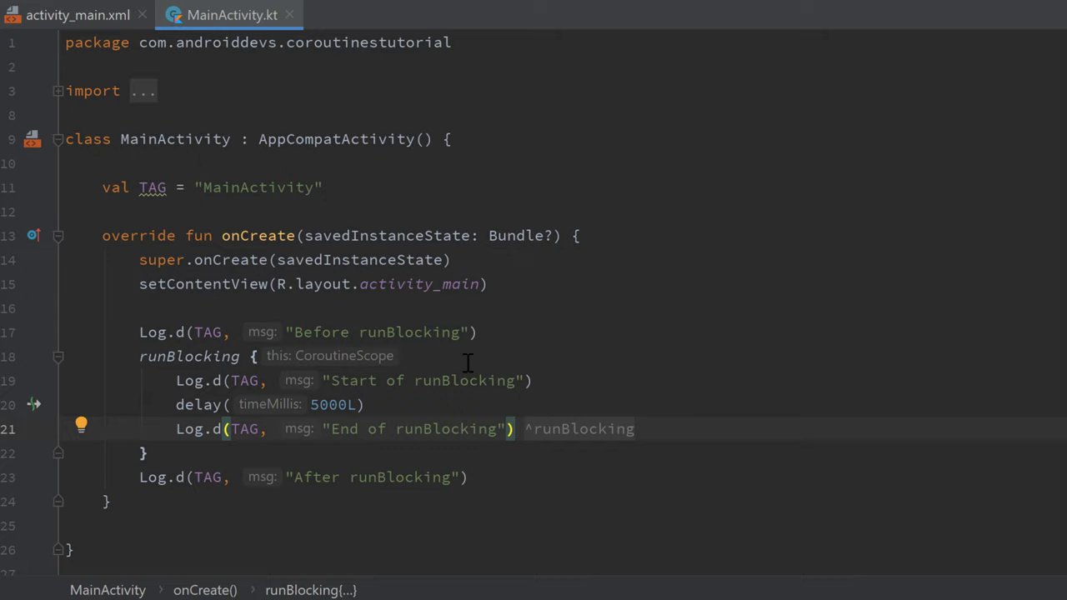
Step: Add a launch(Dispatchers.IO) coroutine inside runBlocking that delays 3000L
{"action": "type", "text": "launch {"}
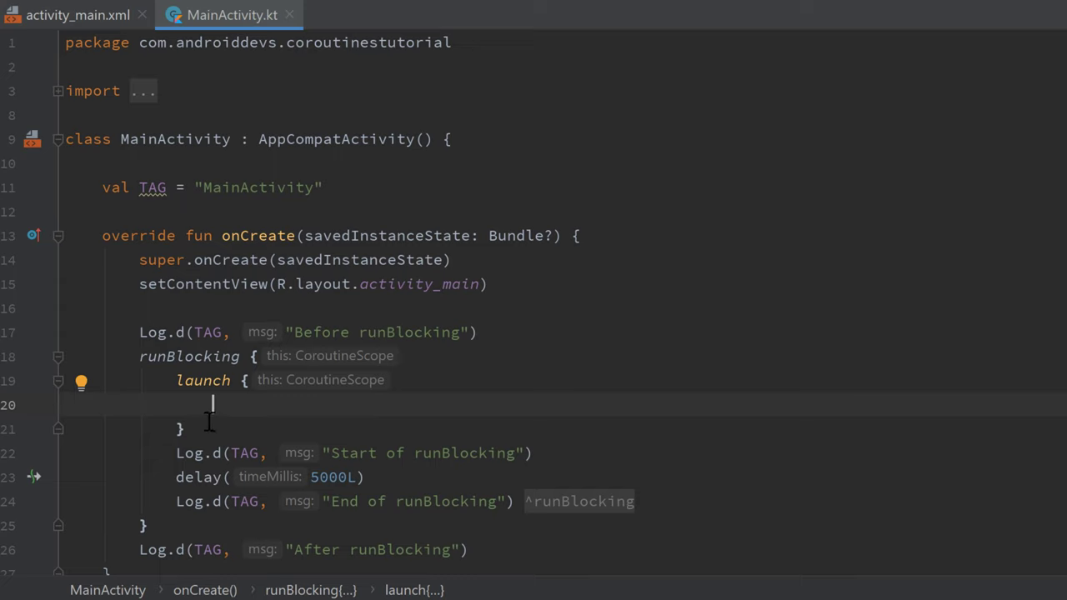
{"action": "left_click_drag", "start_coordinate": [213, 405], "coordinate": [175, 380]}
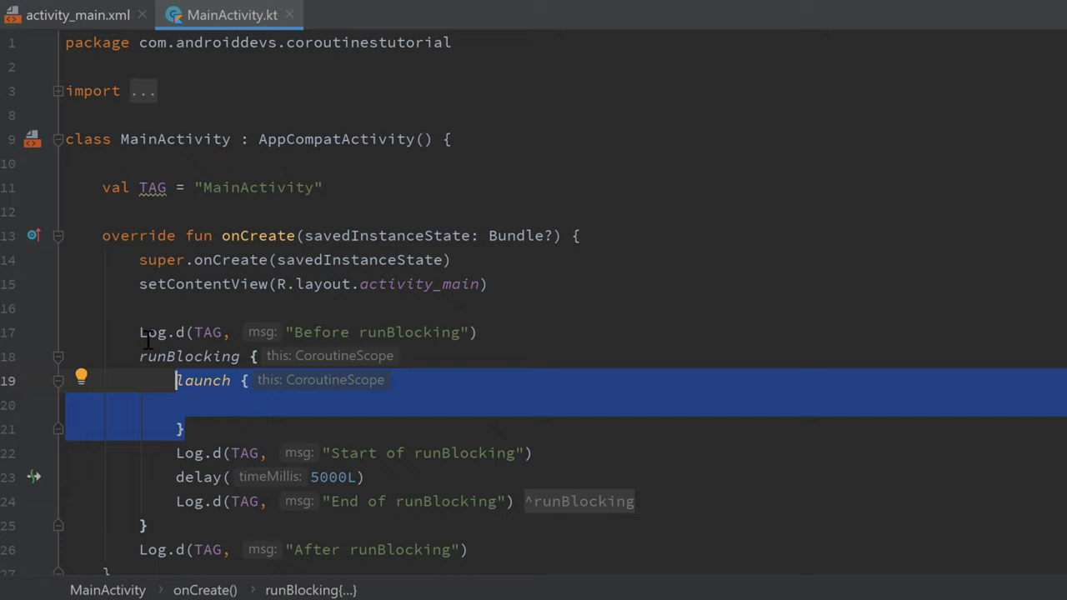
{"action": "left_click", "coordinate": [420, 405]}
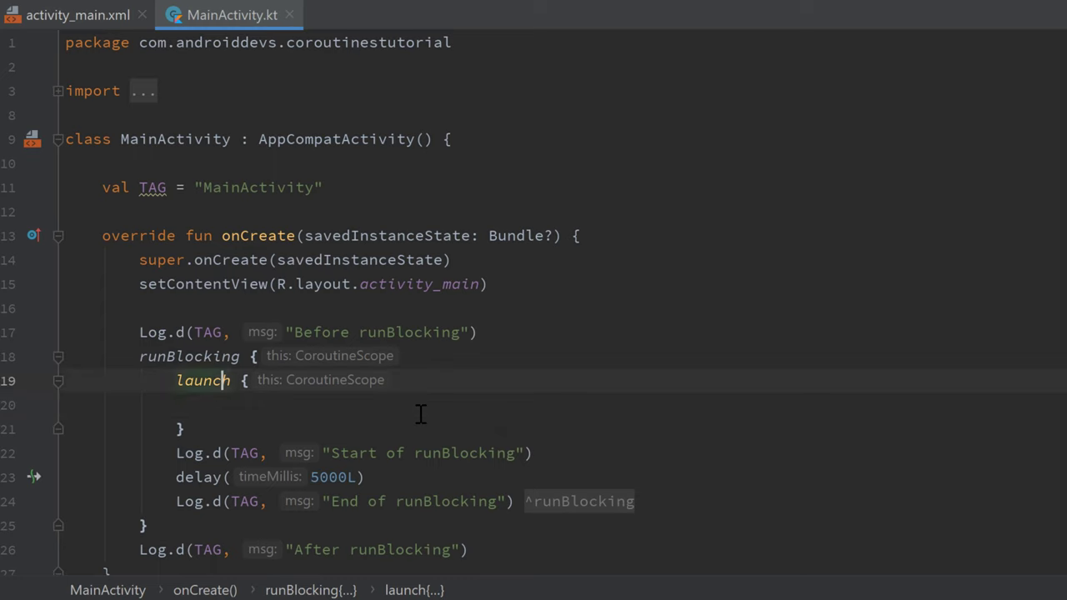
{"action": "type", "text": "Dispatchers.IO)"}
{"action": "left_click", "coordinate": [567, 405]}
{"action": "type", "text": "delay(3"}
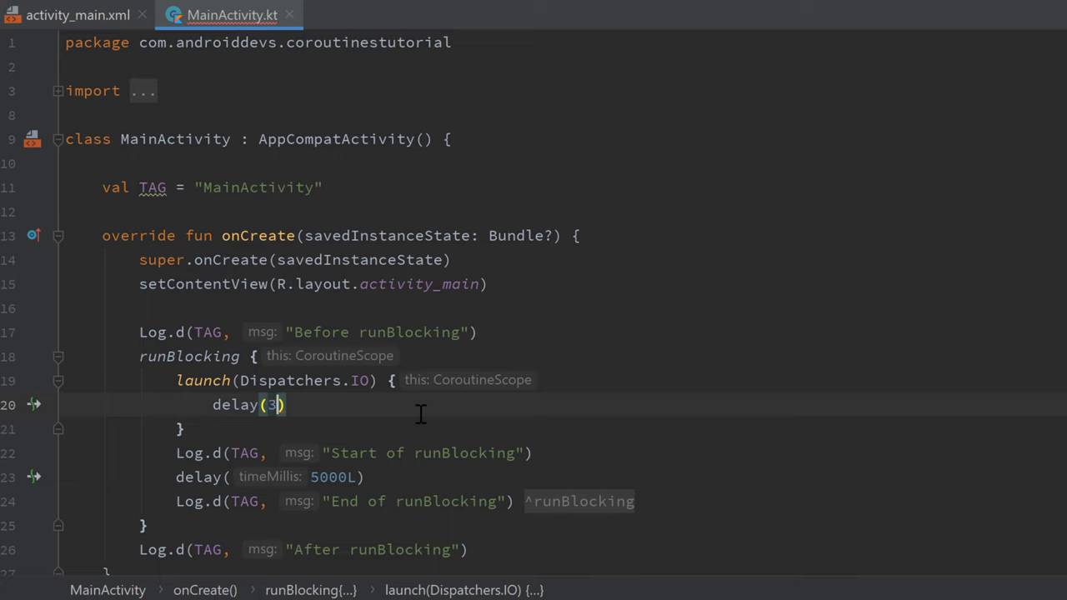
{"action": "type", "text": "000L"}
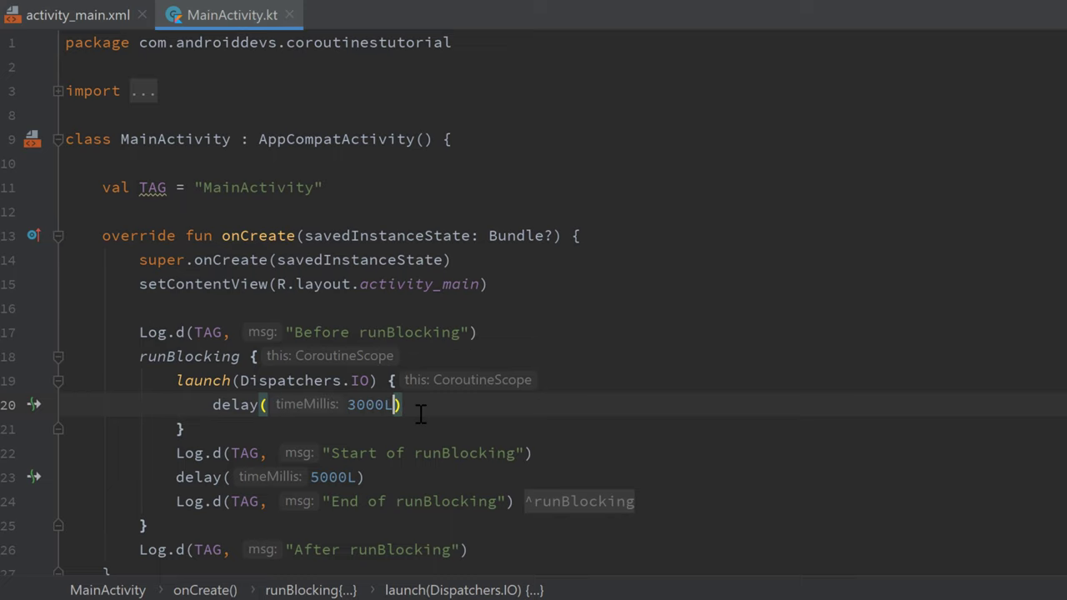
{"action": "type", "text": "L"}
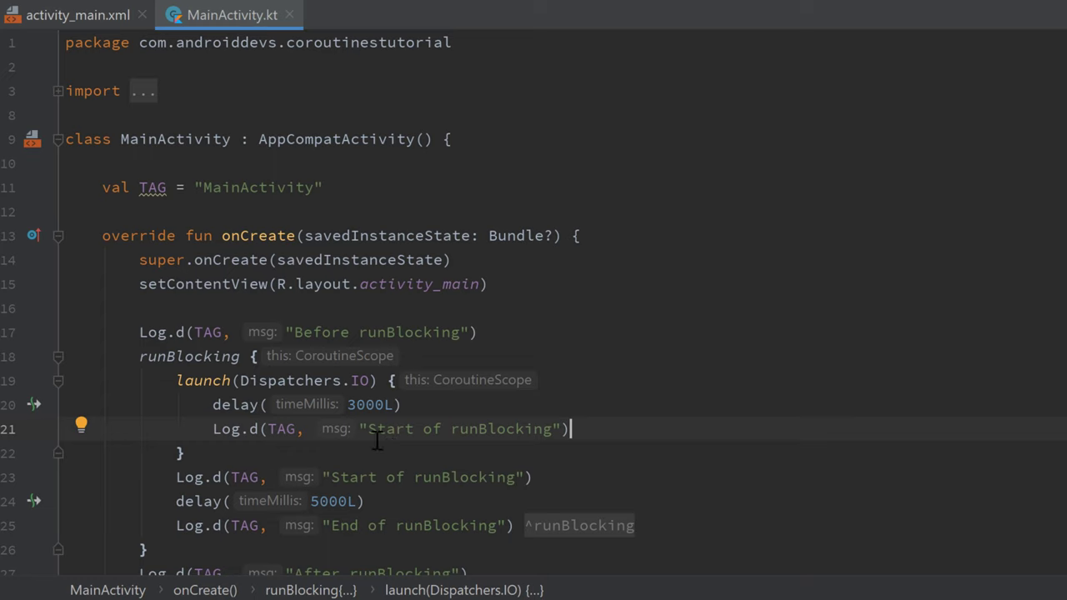
Step: Change the pasted log message to "Finished IO Coroutine"
{"action": "double_click", "coordinate": [458, 428]}
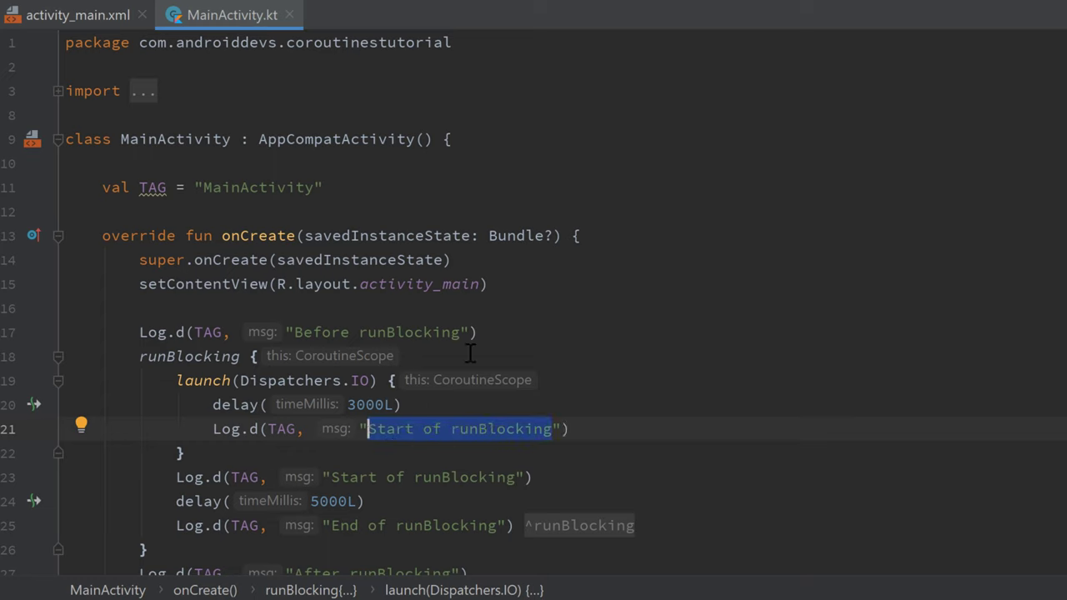
{"action": "type", "text": "Finished IO \")"}
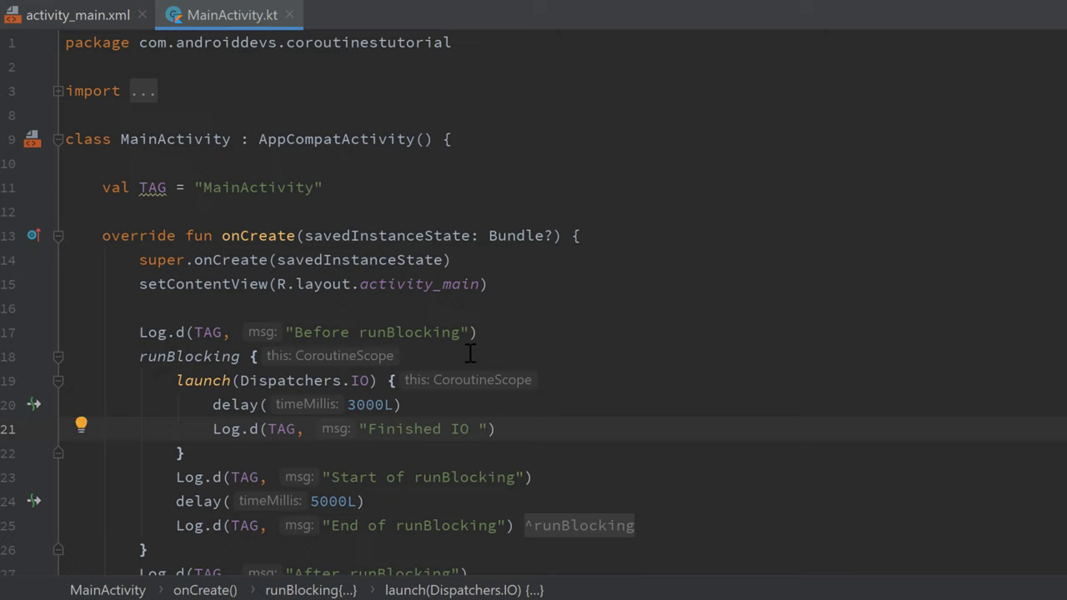
{"action": "type", "text": "Coroutine 1"}
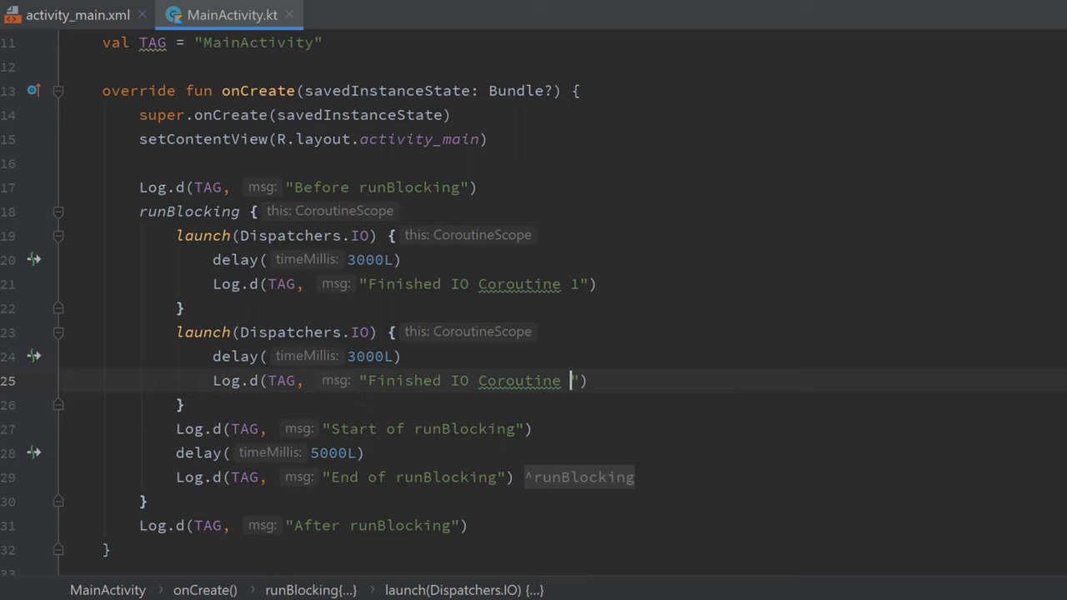
Step: Number the second launch's message Coroutine 2 and highlight both 3000L delays and its log line
{"action": "type", "text": "2"}
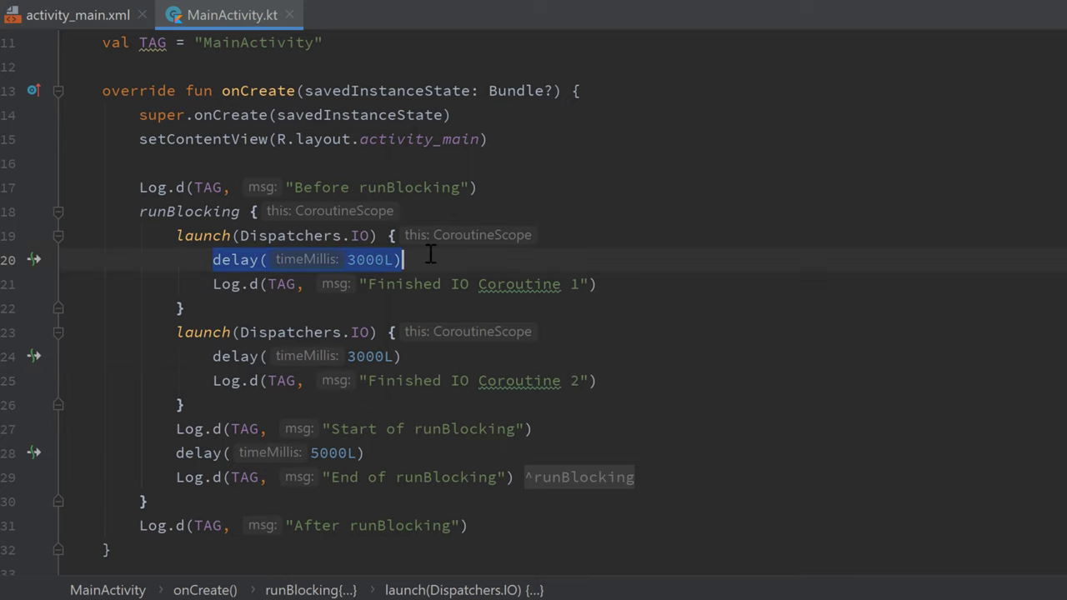
{"action": "left_click", "coordinate": [333, 357]}
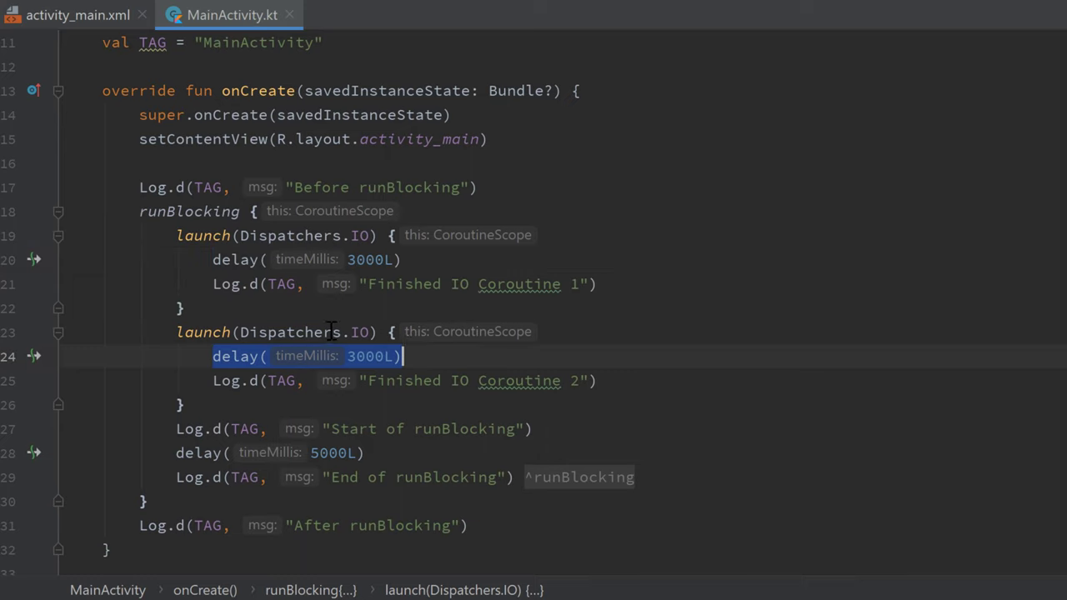
{"action": "left_click", "coordinate": [427, 357]}
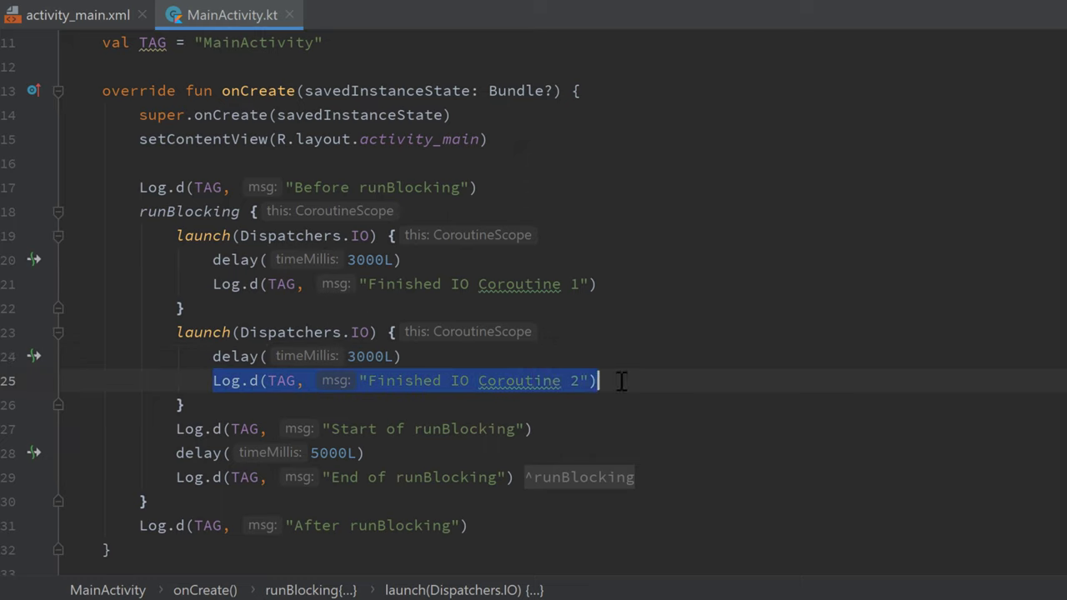
{"action": "left_click", "coordinate": [594, 380]}
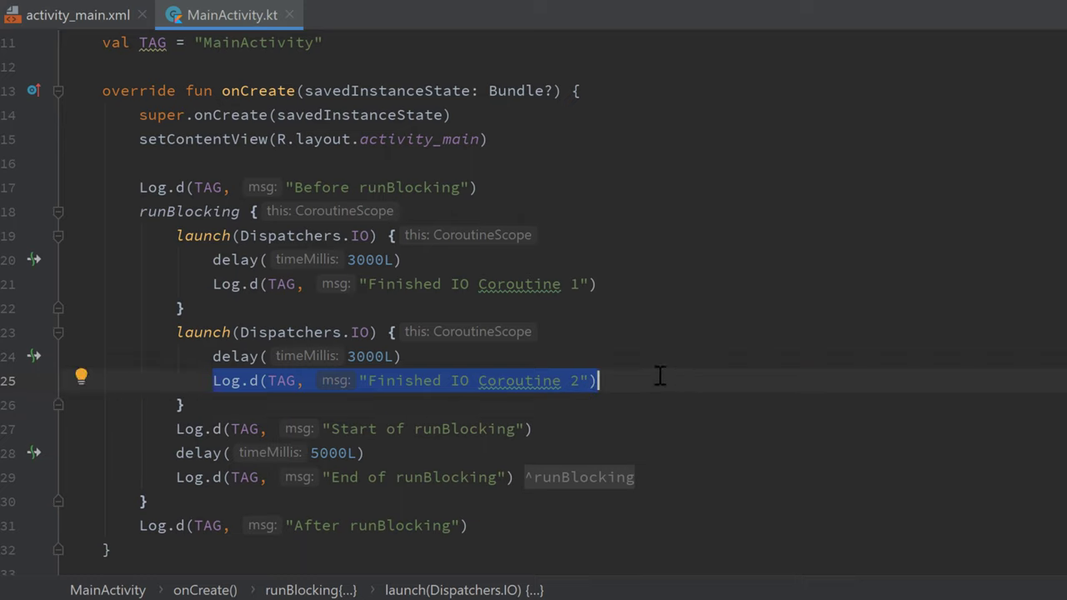
{"action": "mouse_move", "coordinate": [309, 280]}
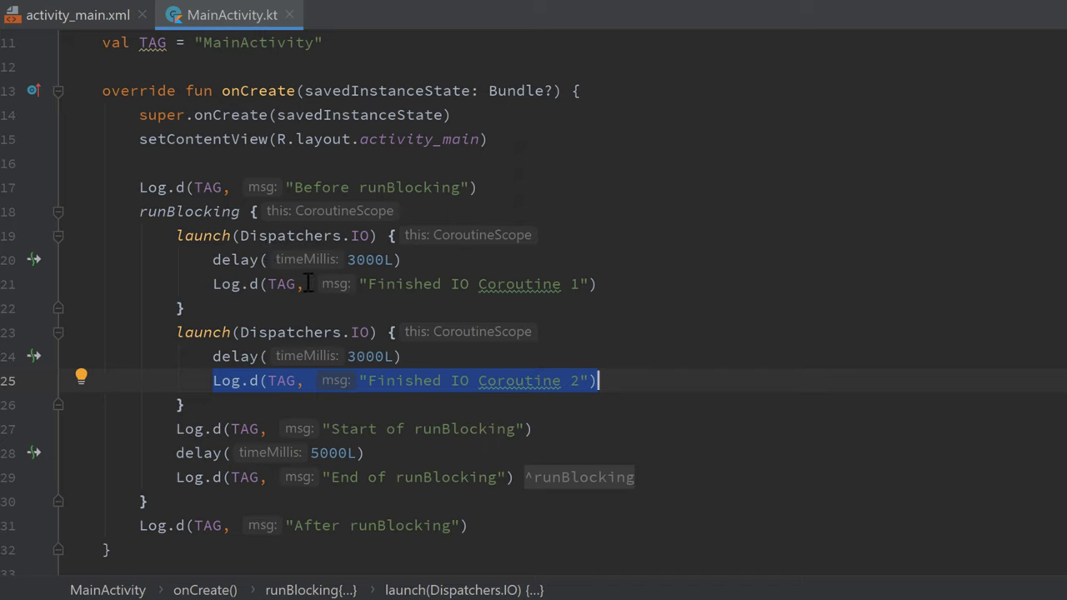
{"action": "mouse_move", "coordinate": [607, 377]}
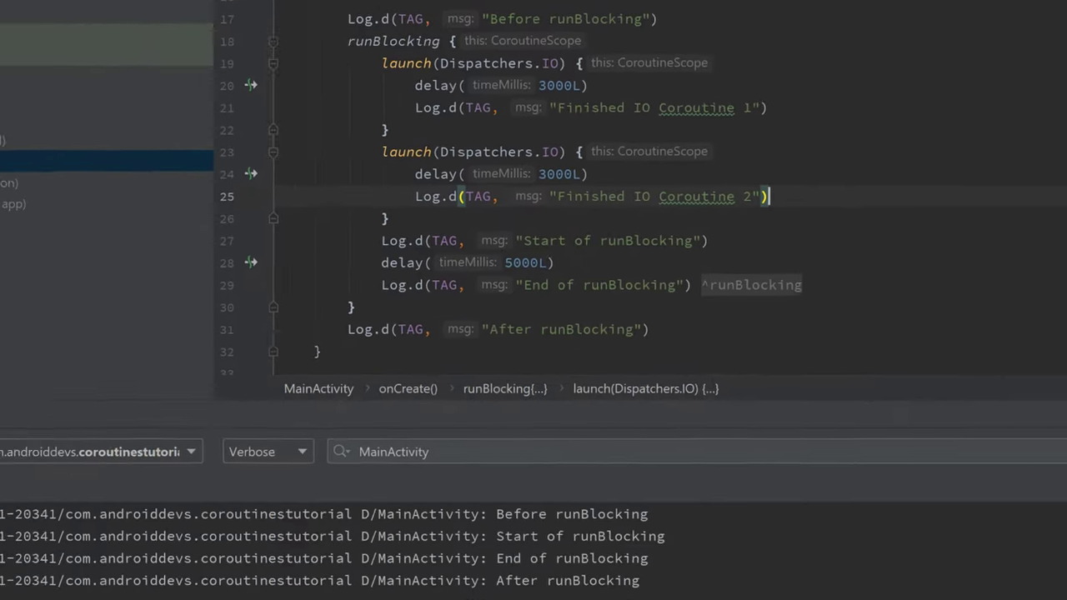
{"action": "left_click", "coordinate": [412, 573]}
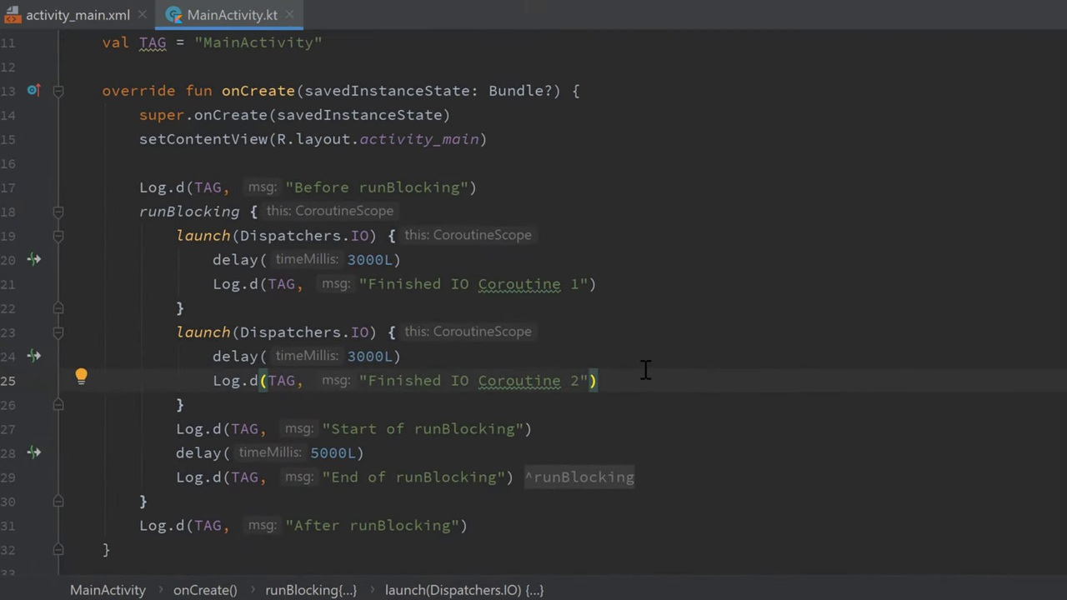
{"action": "mouse_move", "coordinate": [214, 256]}
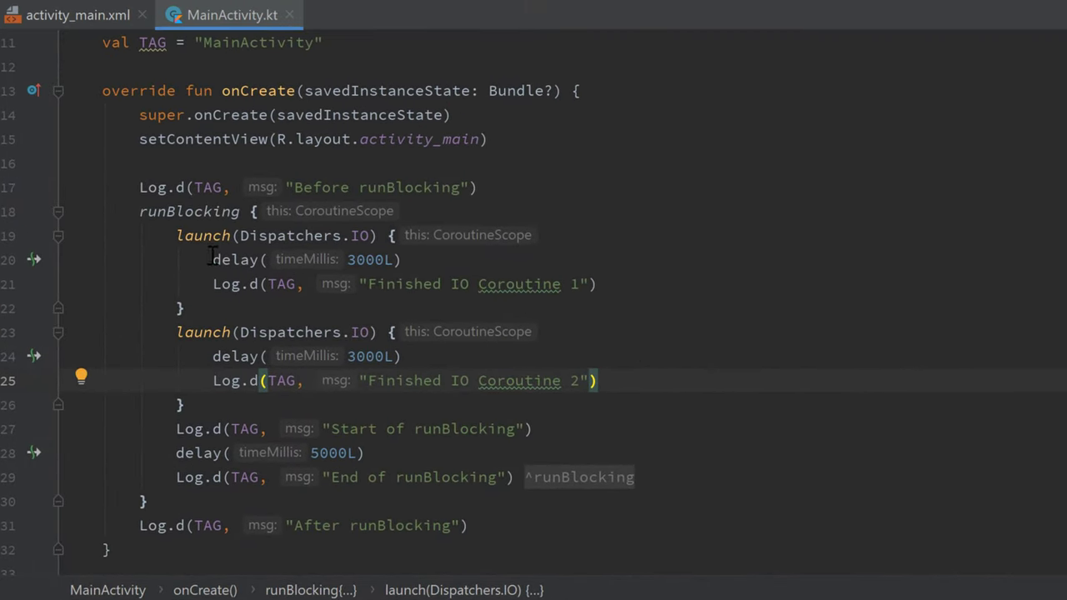
{"action": "mouse_move", "coordinate": [287, 250]}
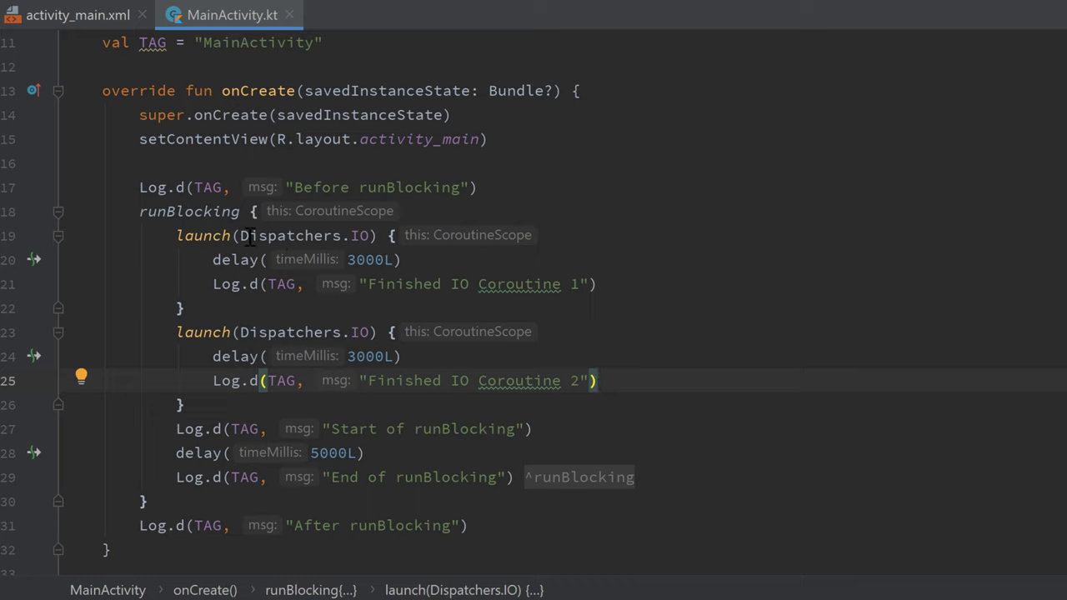
{"action": "mouse_move", "coordinate": [490, 257]}
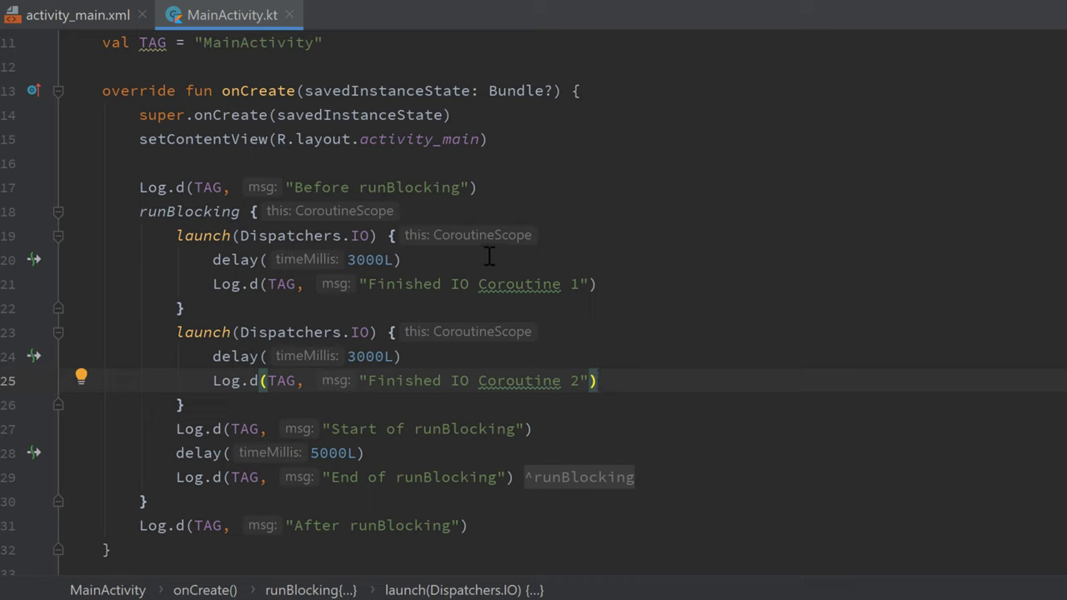